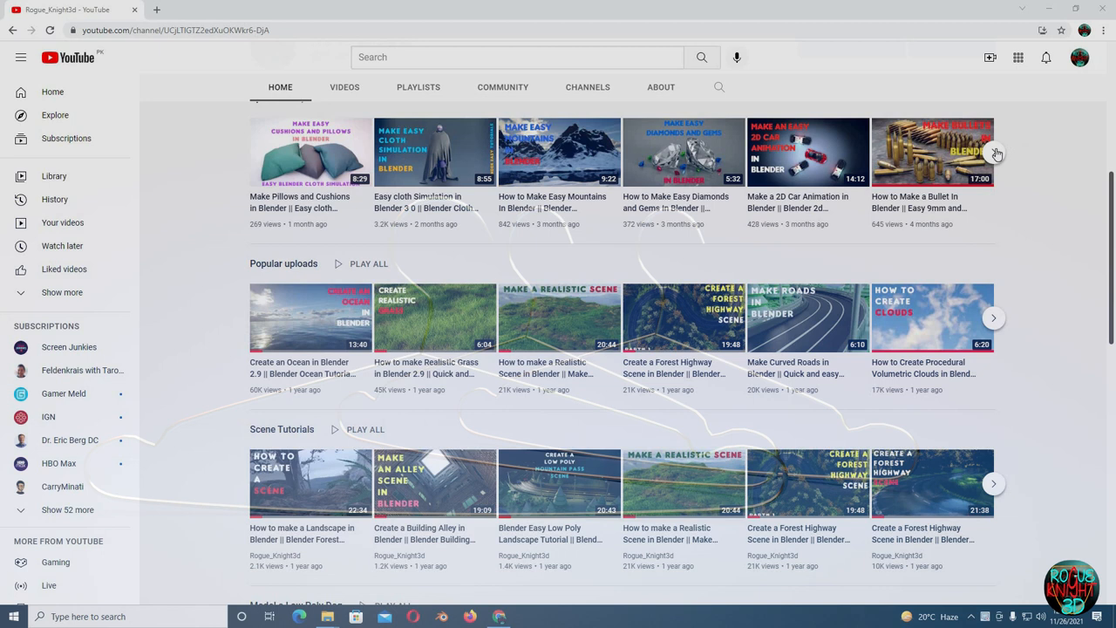
Set the hanger reference image to draw in front and fade it to 0.125 opacity
left_click(994, 151)
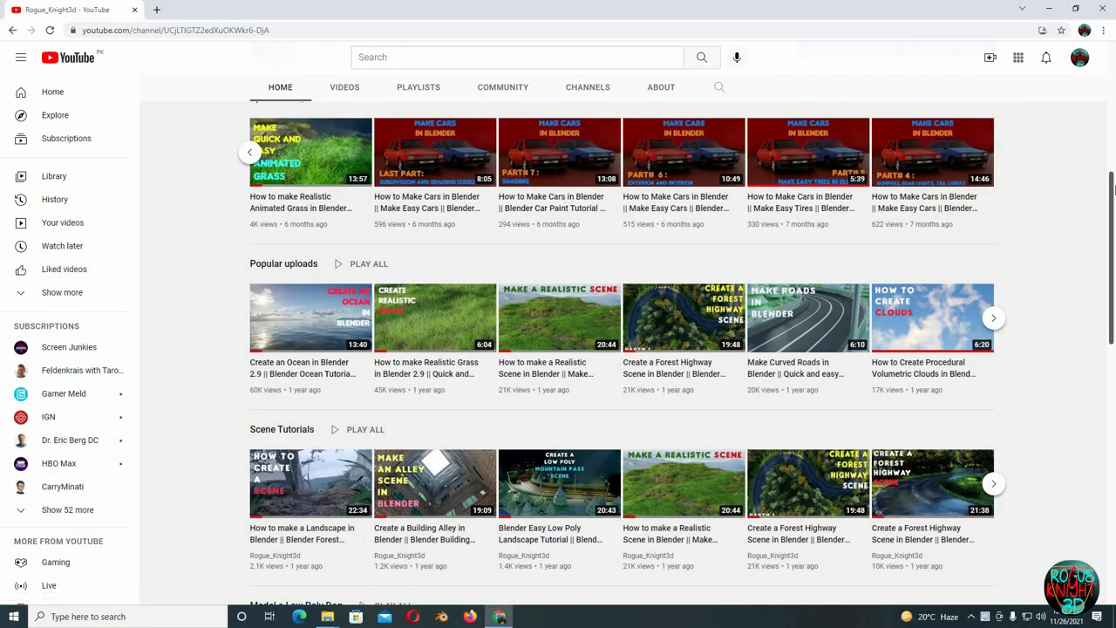
scroll("down", 3)
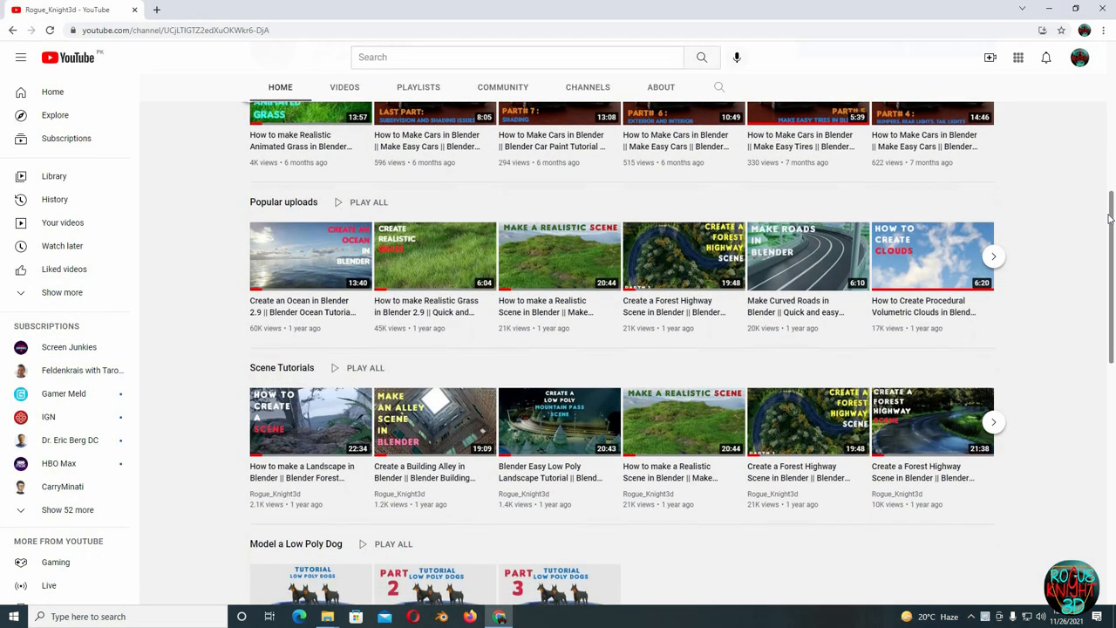
scroll("down", 3)
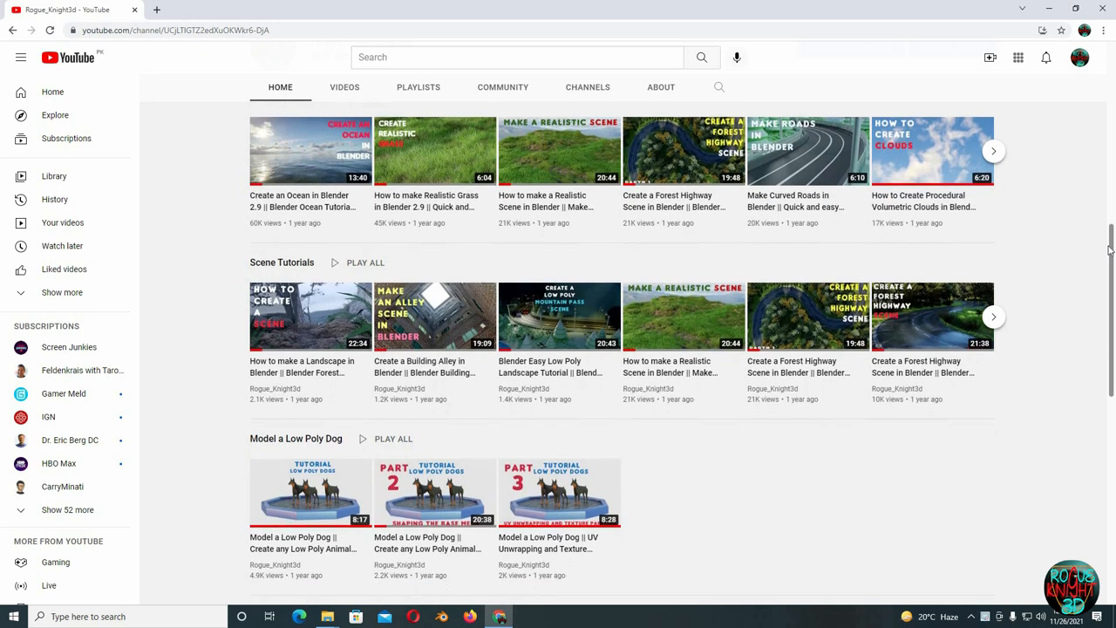
left_click(190, 10)
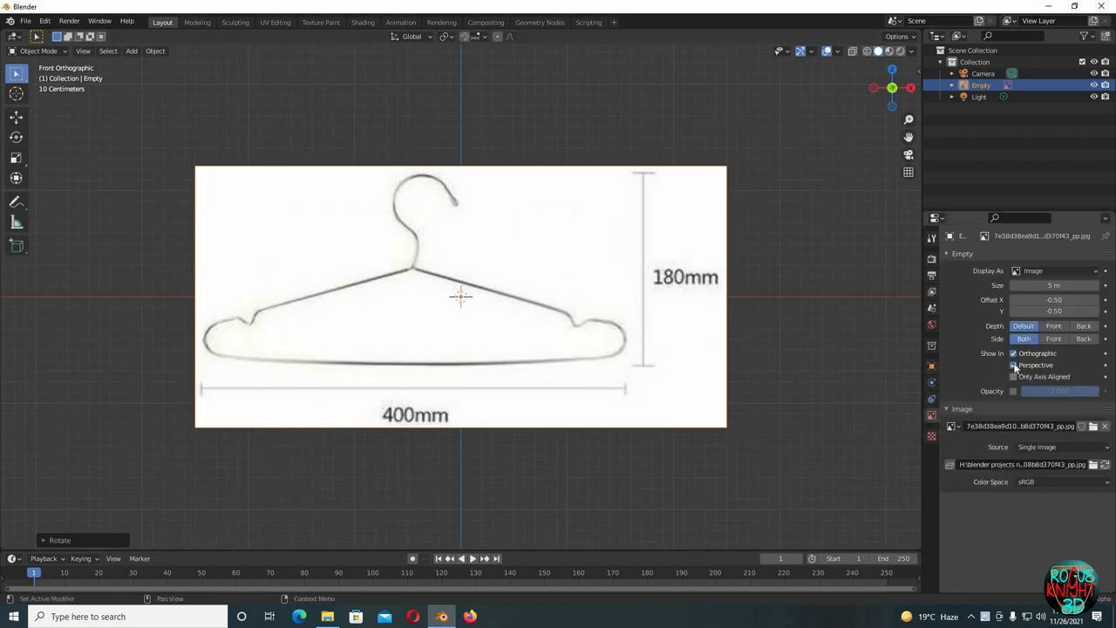
left_click(1053, 326)
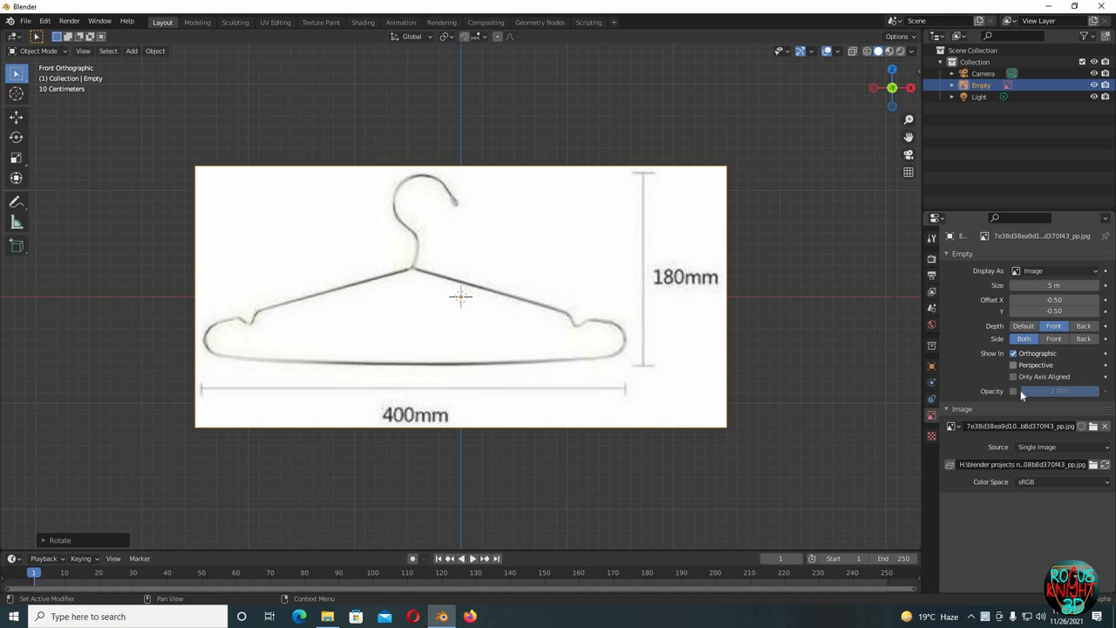
left_click_drag(1082, 391, 1025, 391)
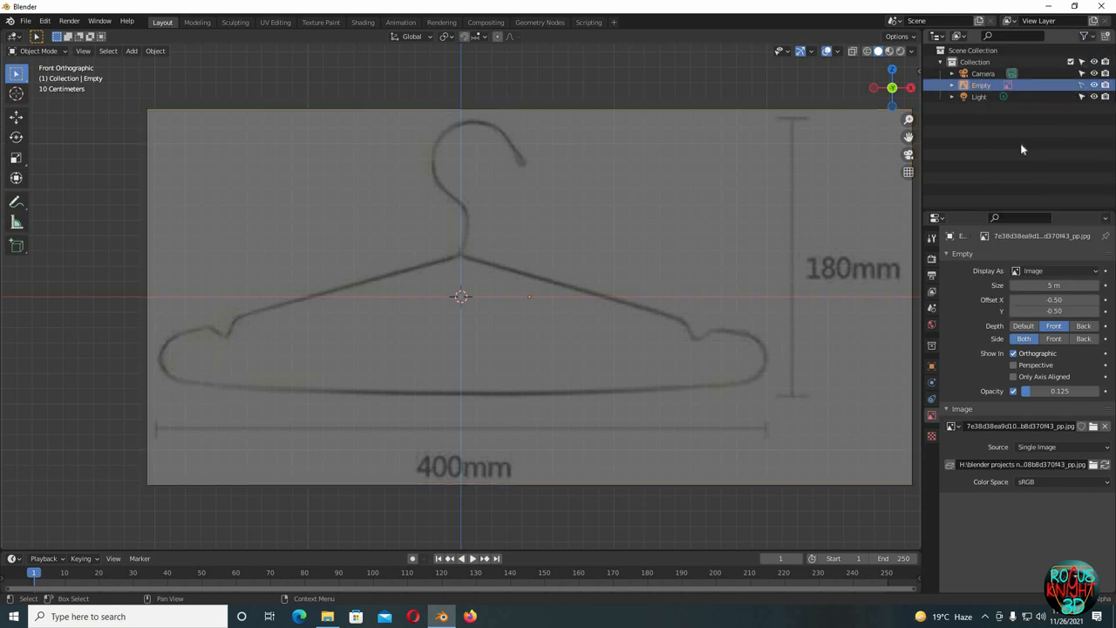
Add a circle mesh with 12 vertices over the hanger reference
left_click(131, 50)
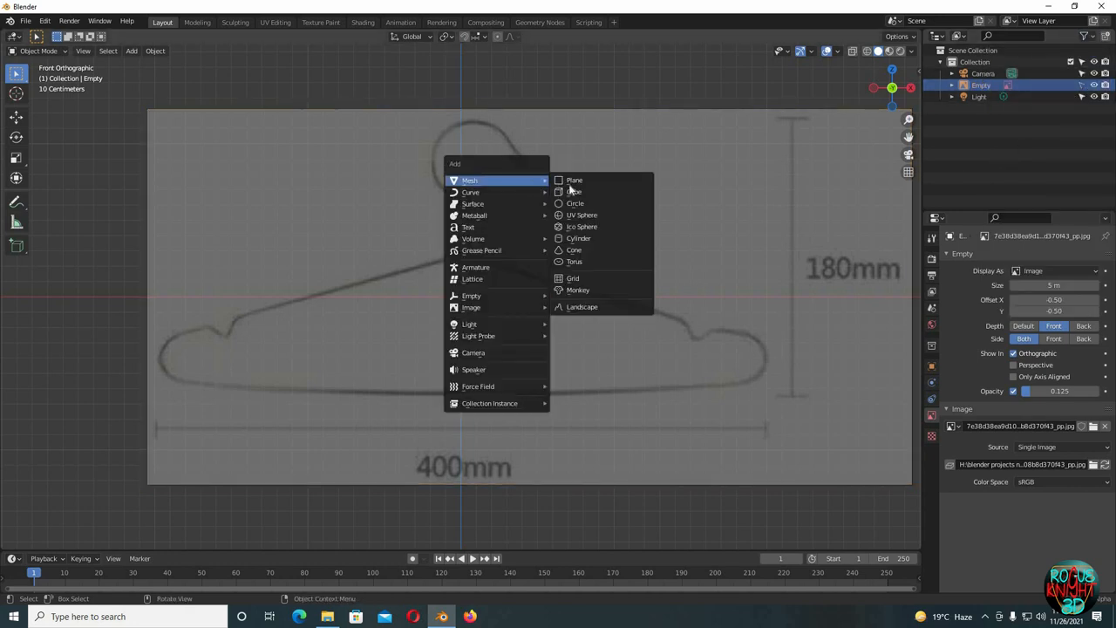
left_click(575, 204)
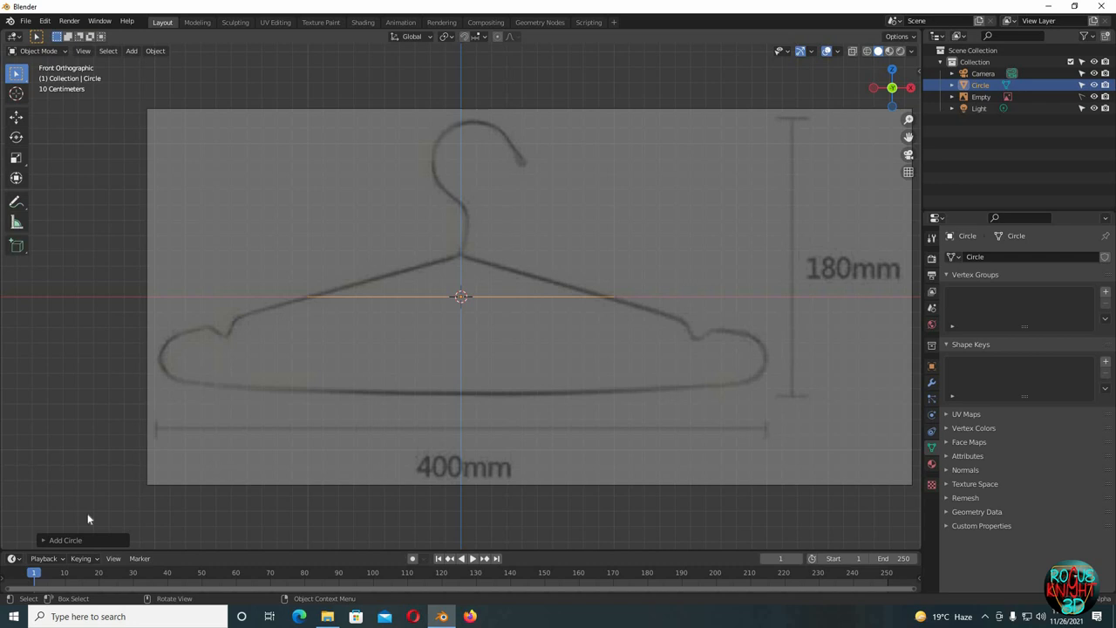
left_click(65, 395)
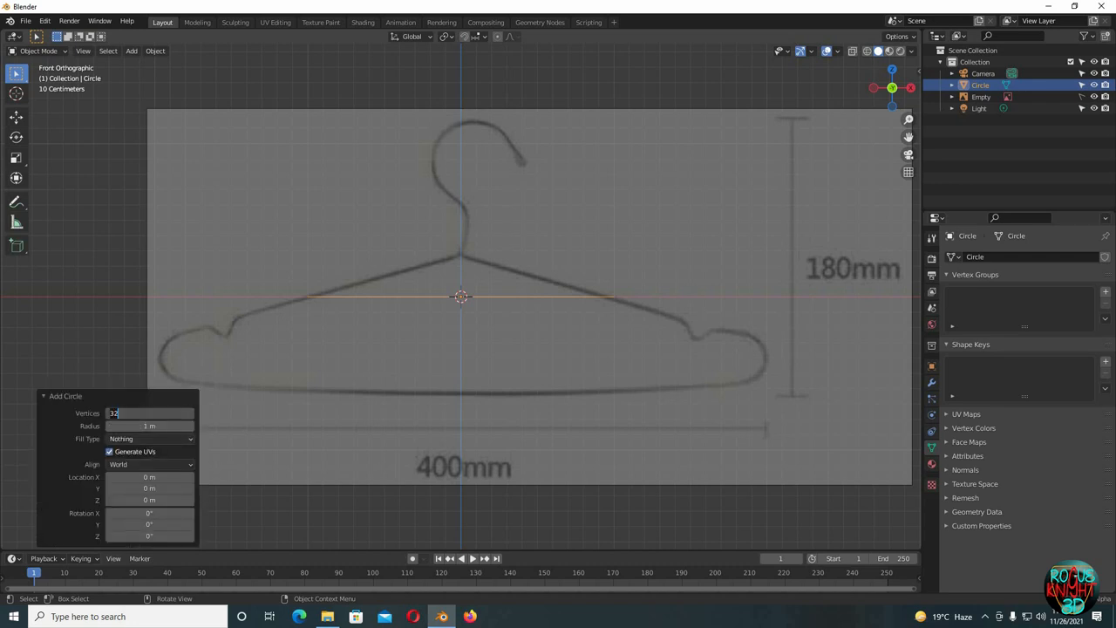
type("12")
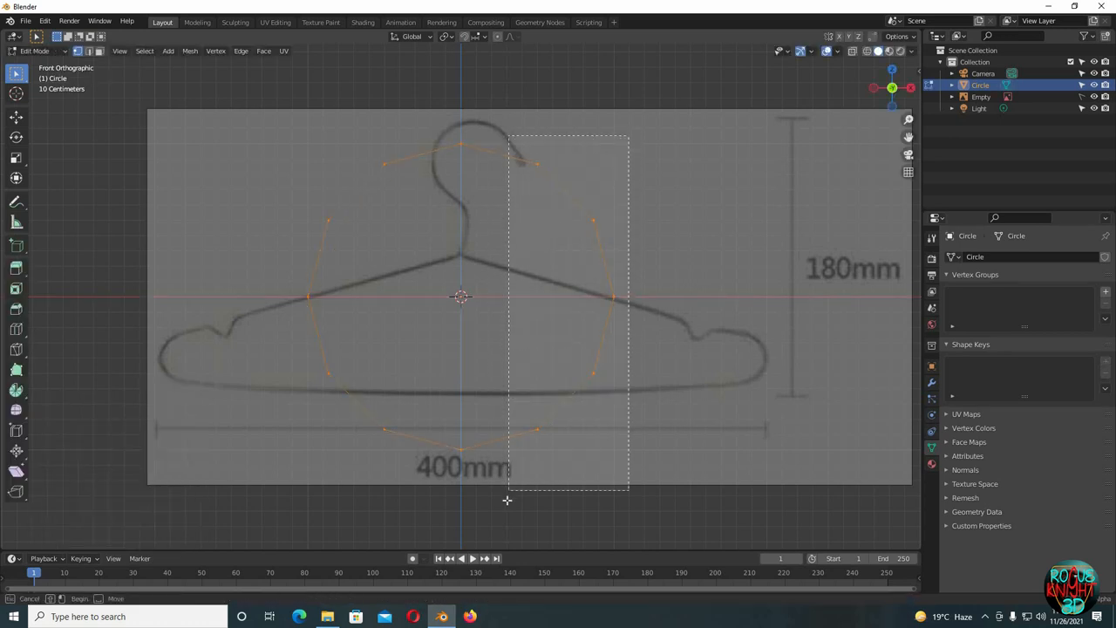
Delete the selected circle vertices, keeping those along the hanger's left curl
key("x")
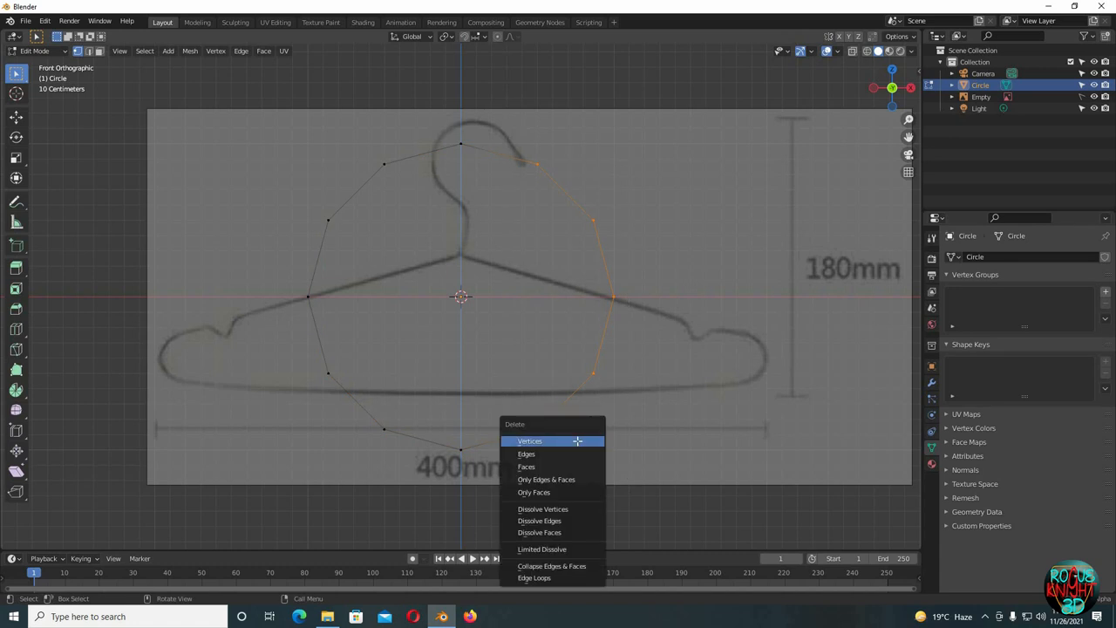
left_click(529, 441)
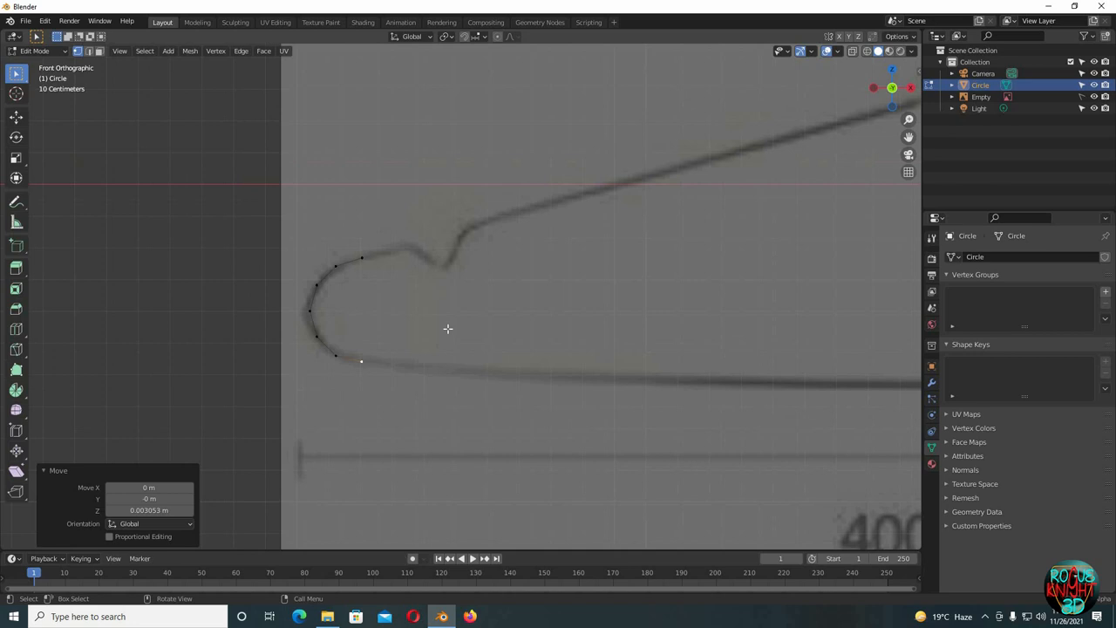
Extend the wire vertex by vertex along the lower bar and shoulders toward the neck
scroll("down", 3)
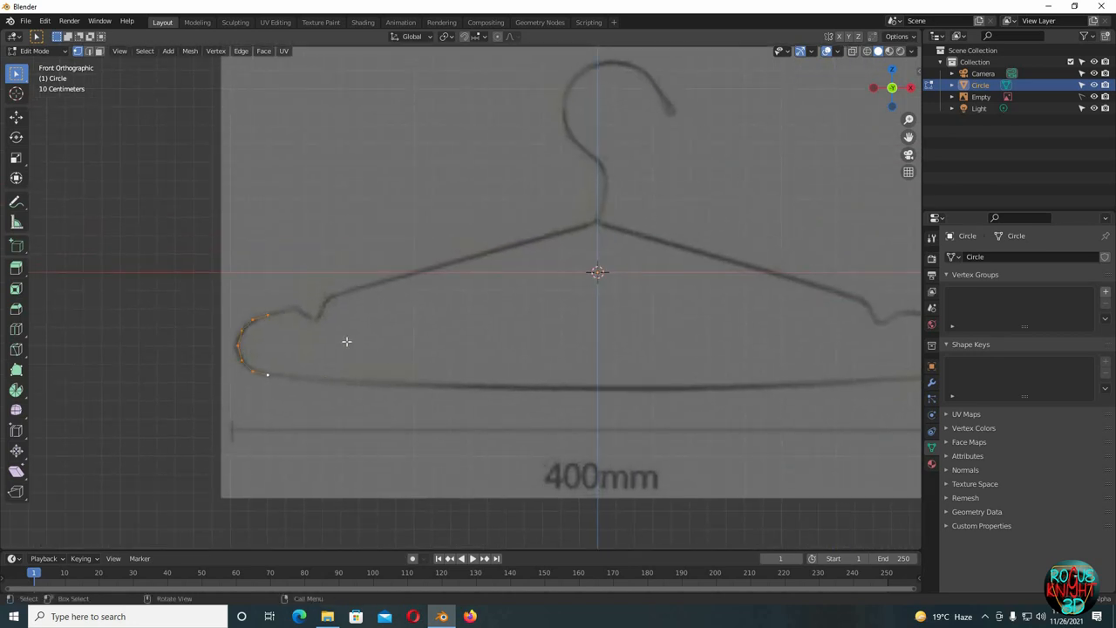
key("shift+d")
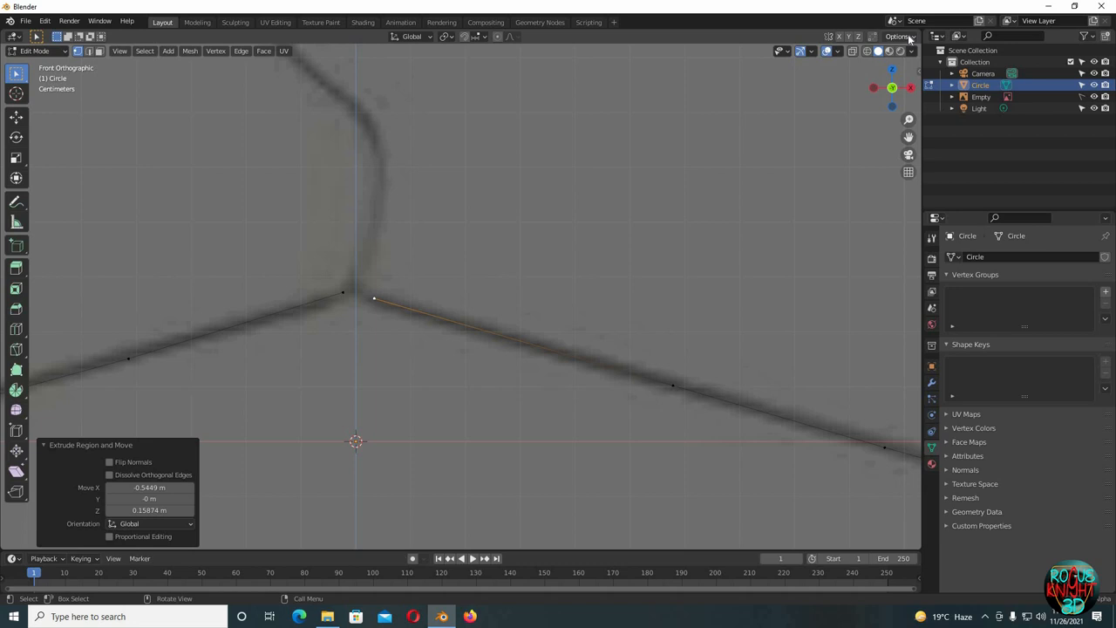
Enable Auto Merge and vertex snapping, then drop the end vertex onto the neck vertex
left_click(898, 37)
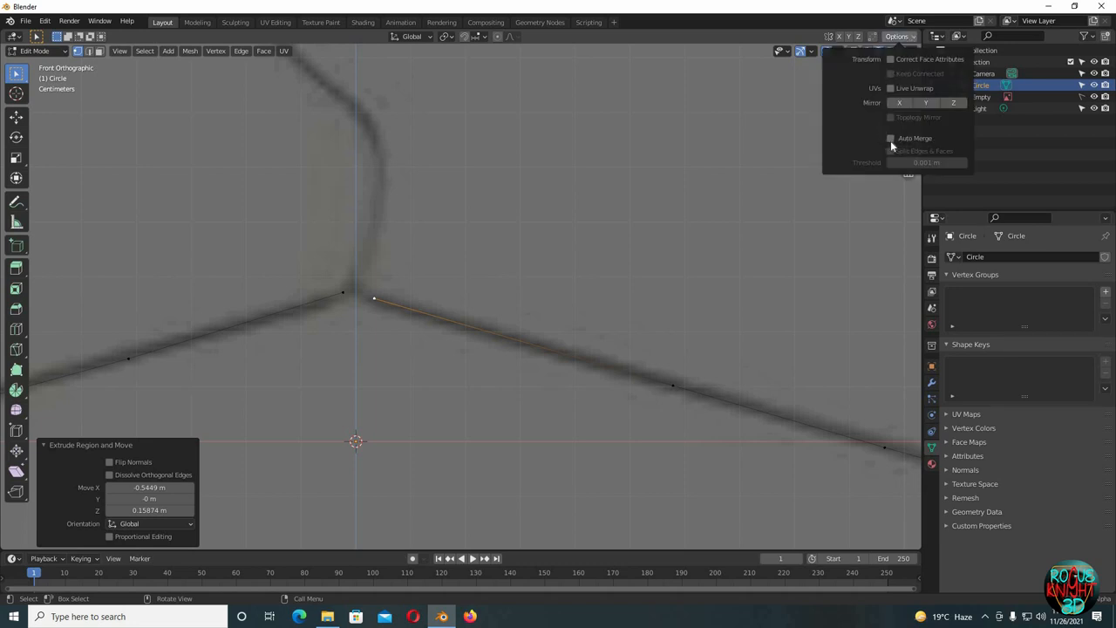
left_click(890, 137)
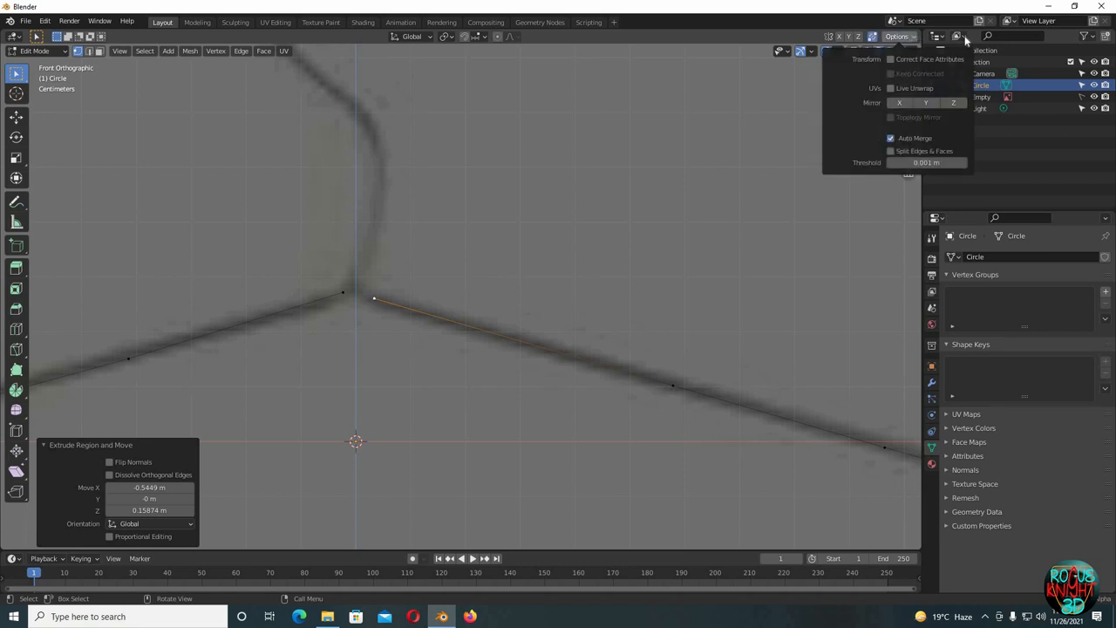
left_click(476, 36)
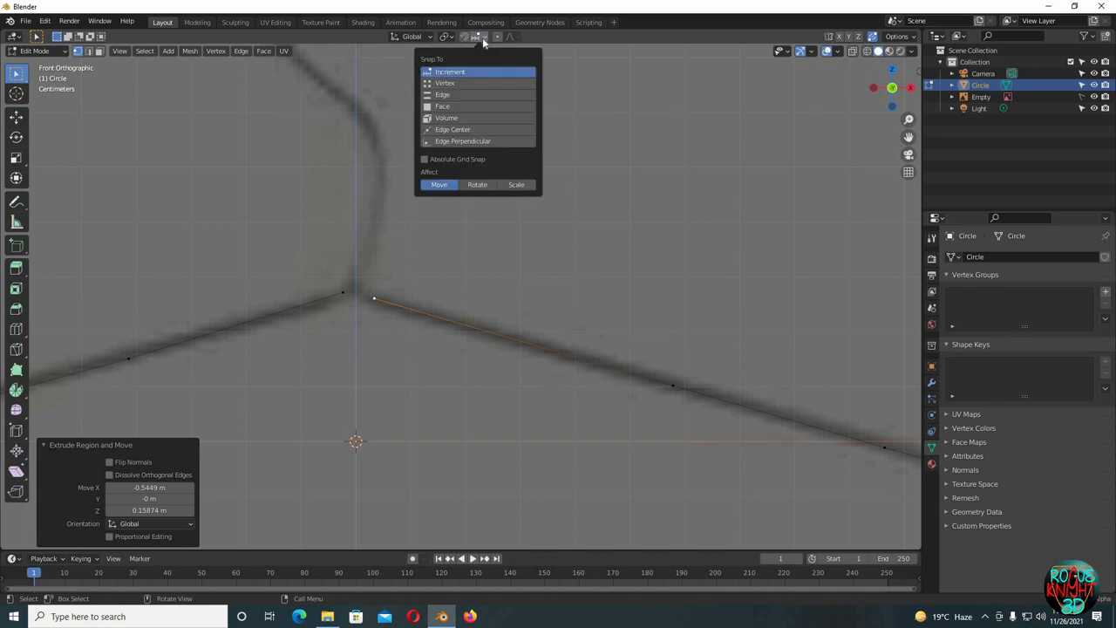
left_click(445, 83)
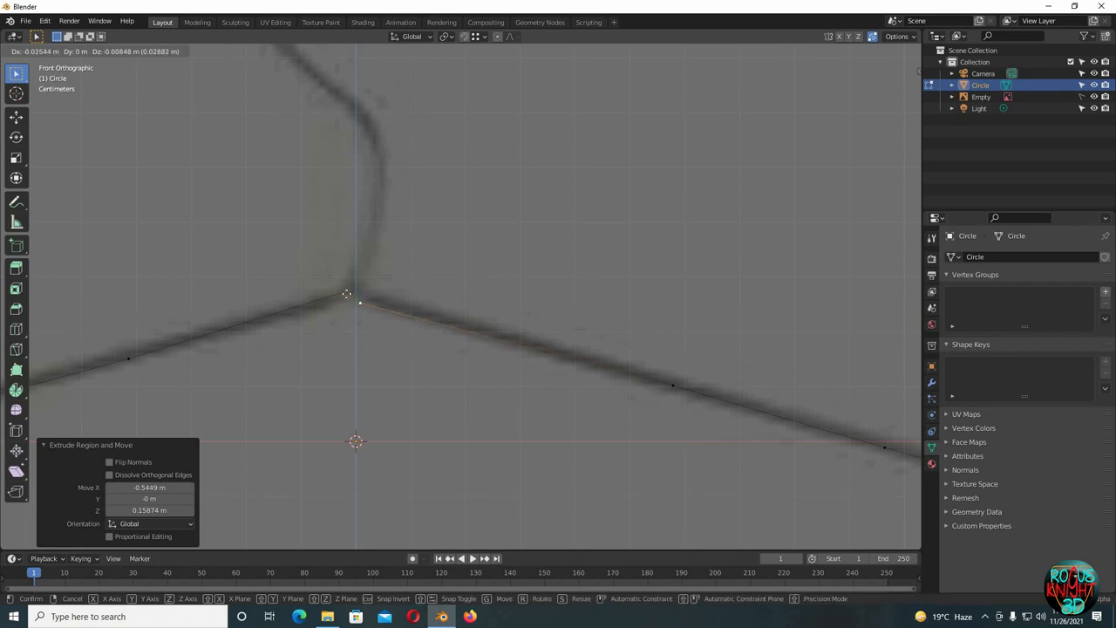
left_click(369, 312)
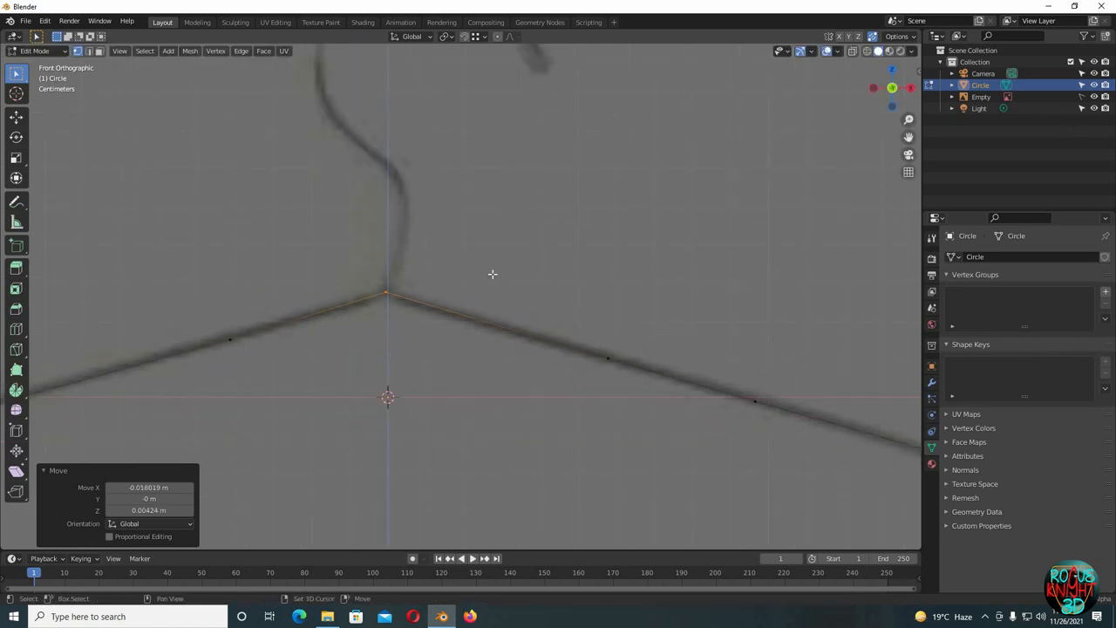
Place a vertex along the hanger's lower bar, then return to Edit Mode after subdividing
scroll("down", 3)
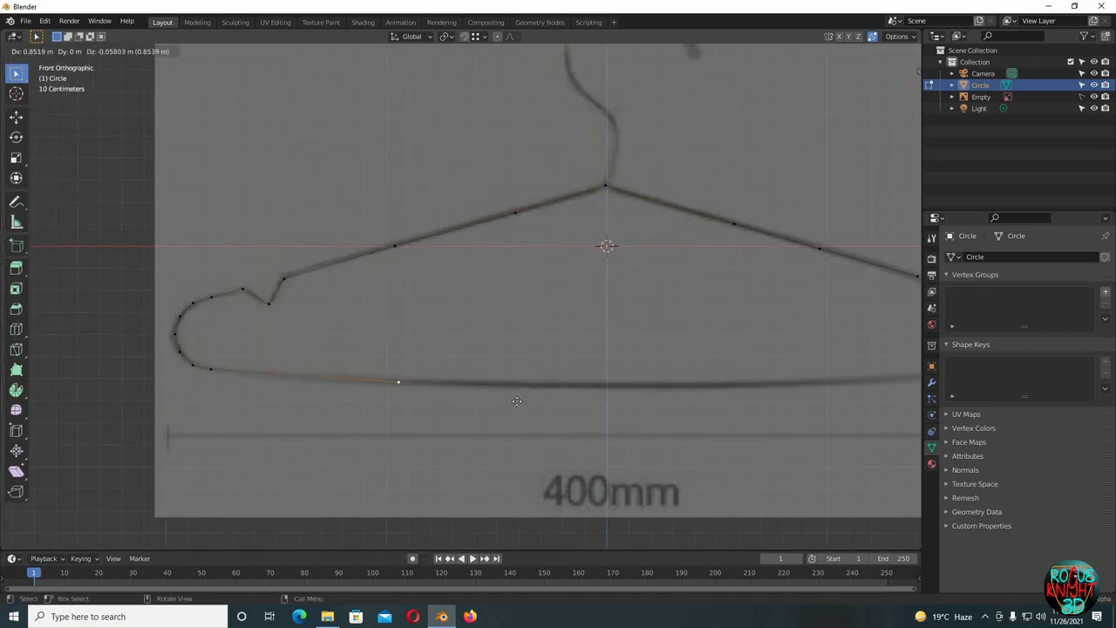
left_click_drag(398, 382, 603, 384)
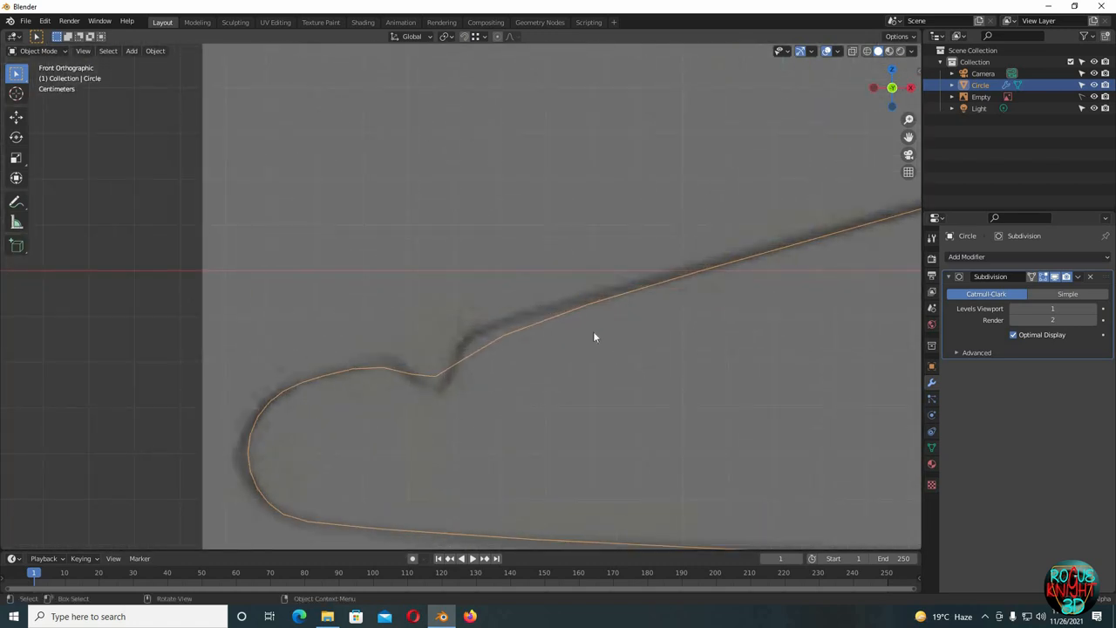
key("Tab")
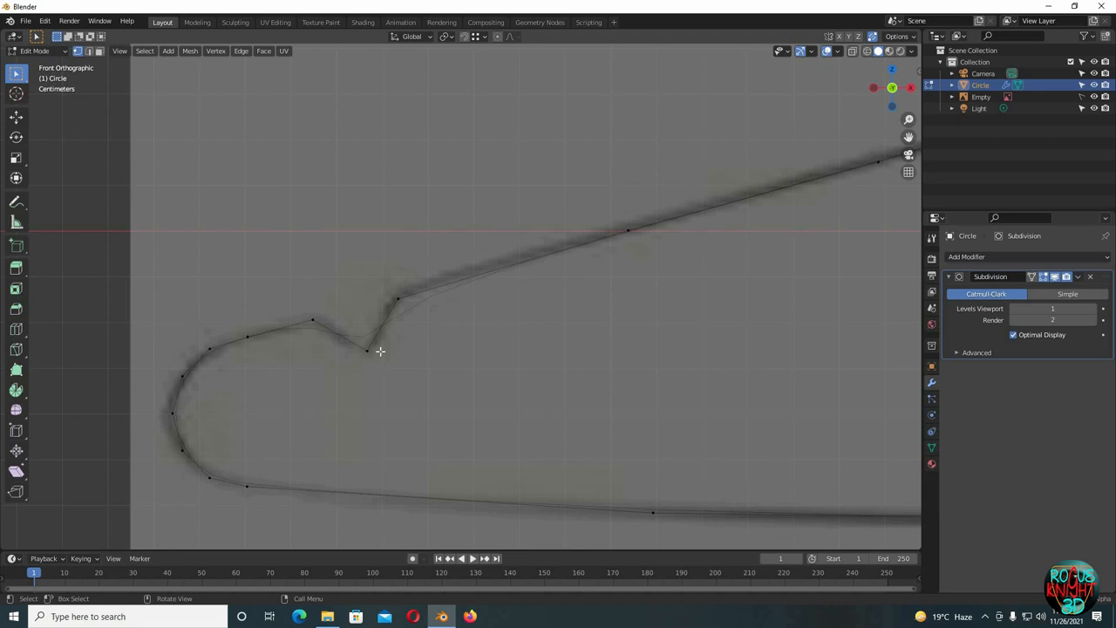
mouse_move(319, 321)
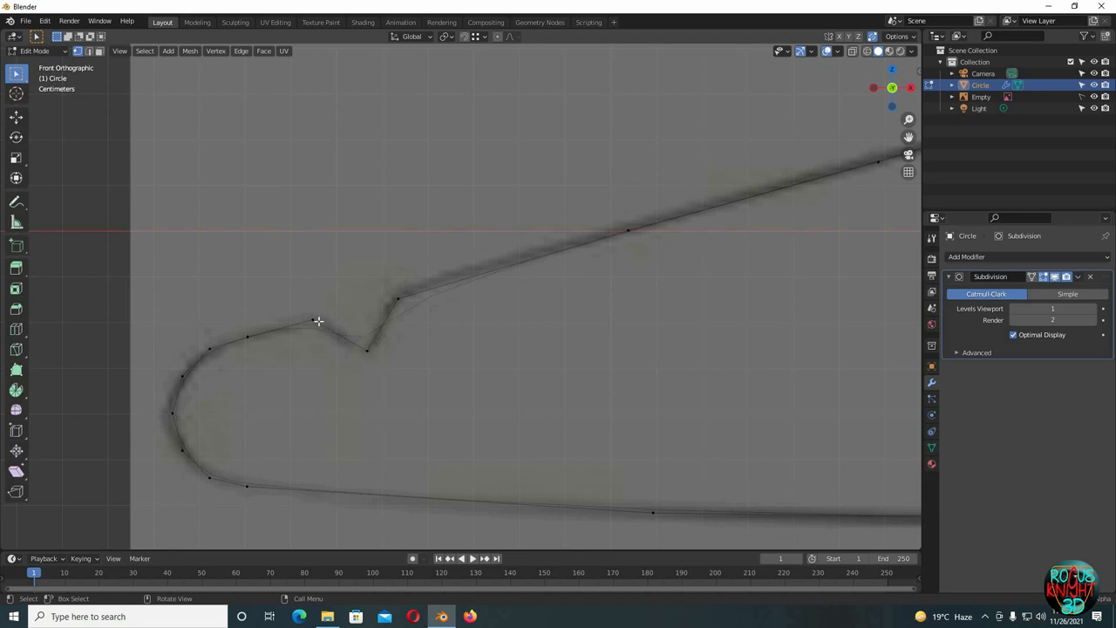
Move the notch vertex down into the dip and slide nearby points along the curve
left_click_drag(318, 321, 373, 370)
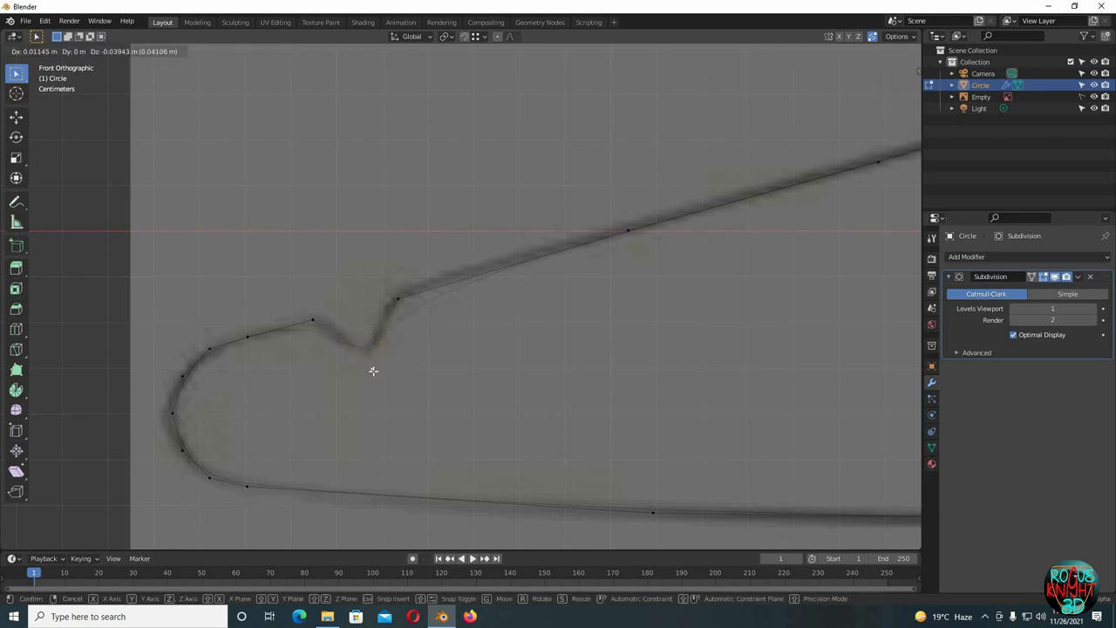
left_click(373, 371)
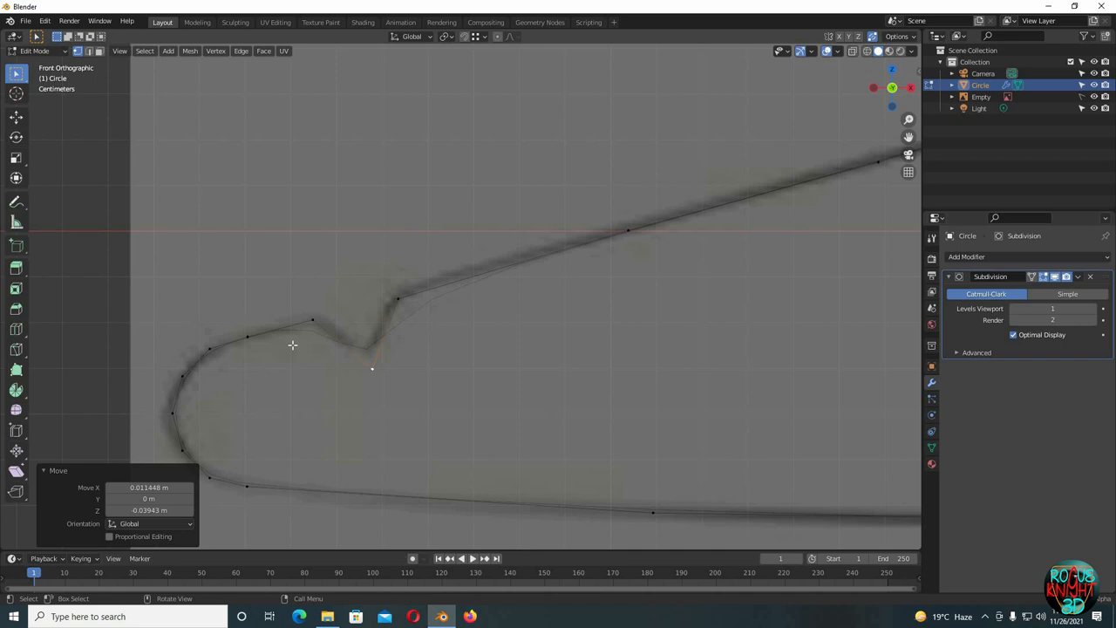
mouse_move(434, 295)
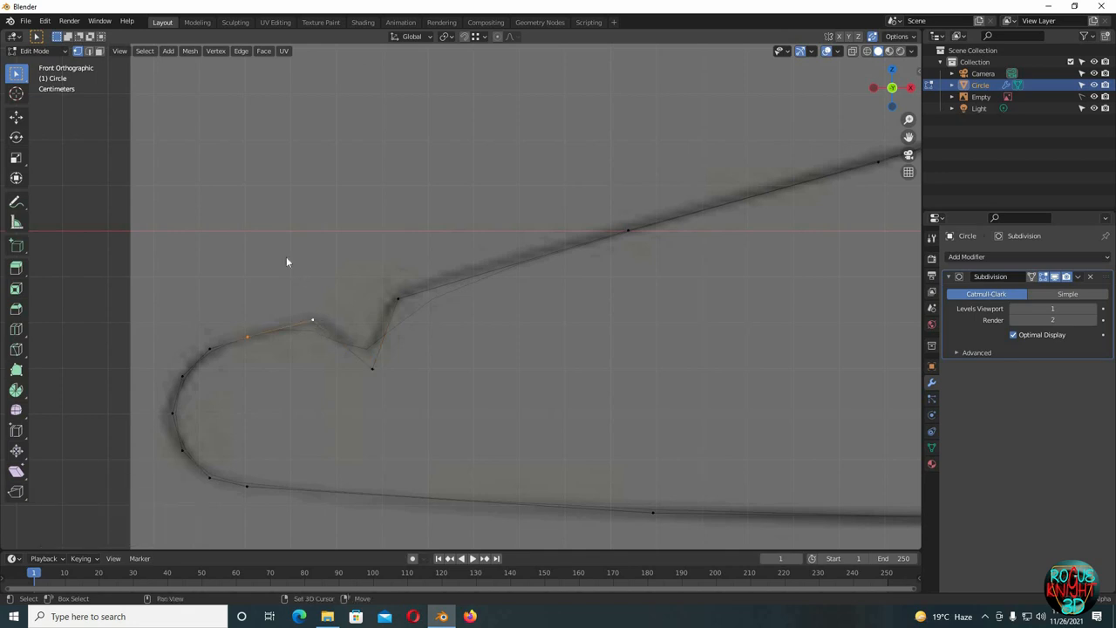
left_click(305, 344)
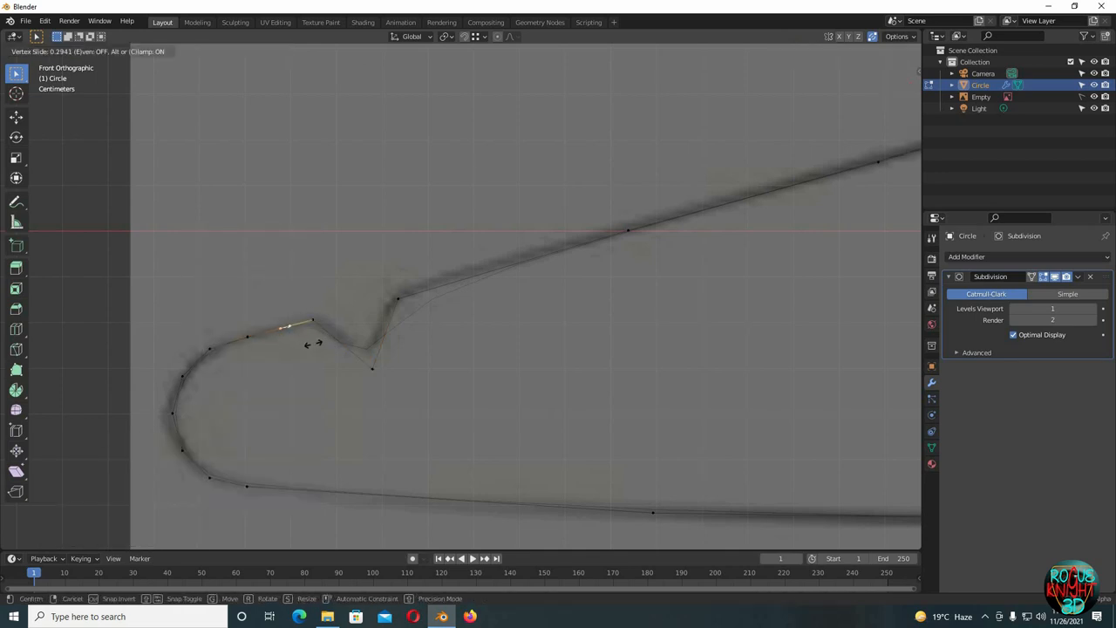
mouse_move(387, 338)
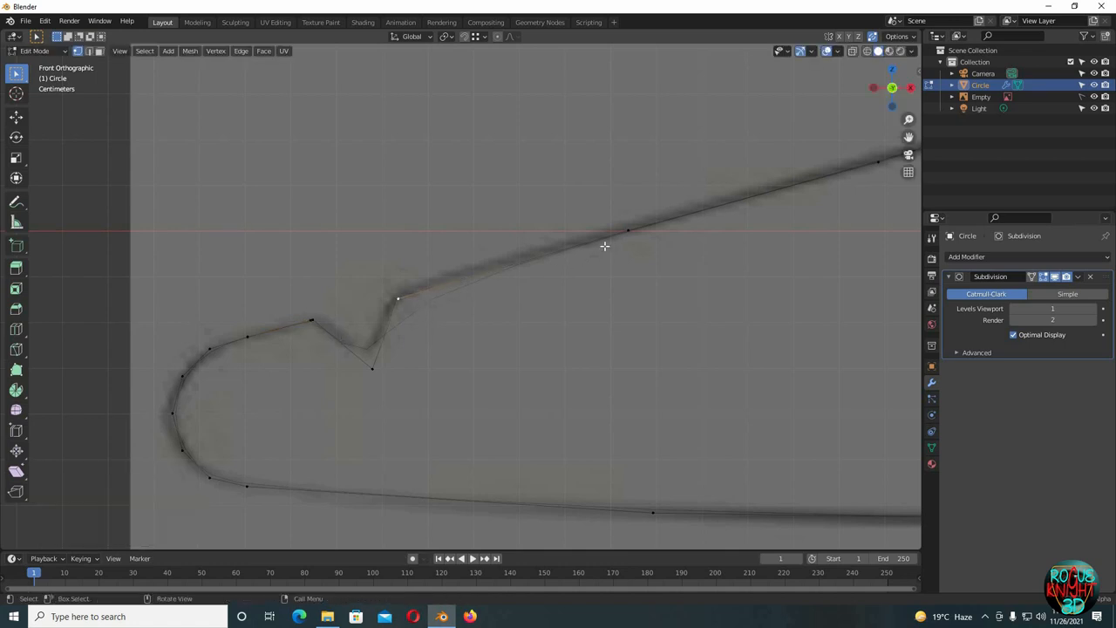
right_click(604, 246)
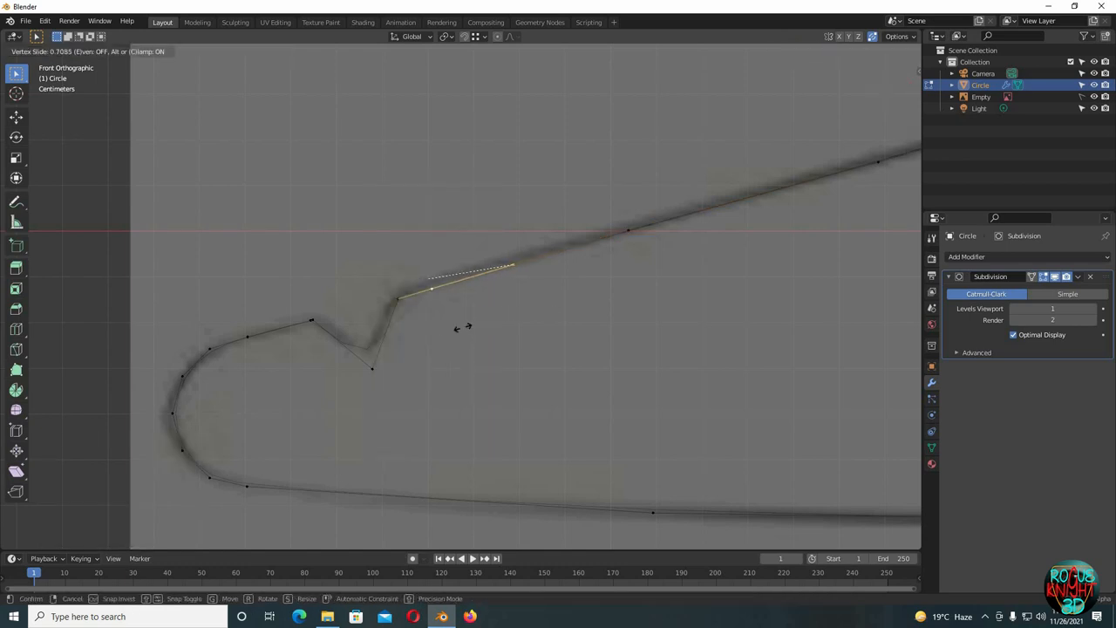
left_click(375, 366)
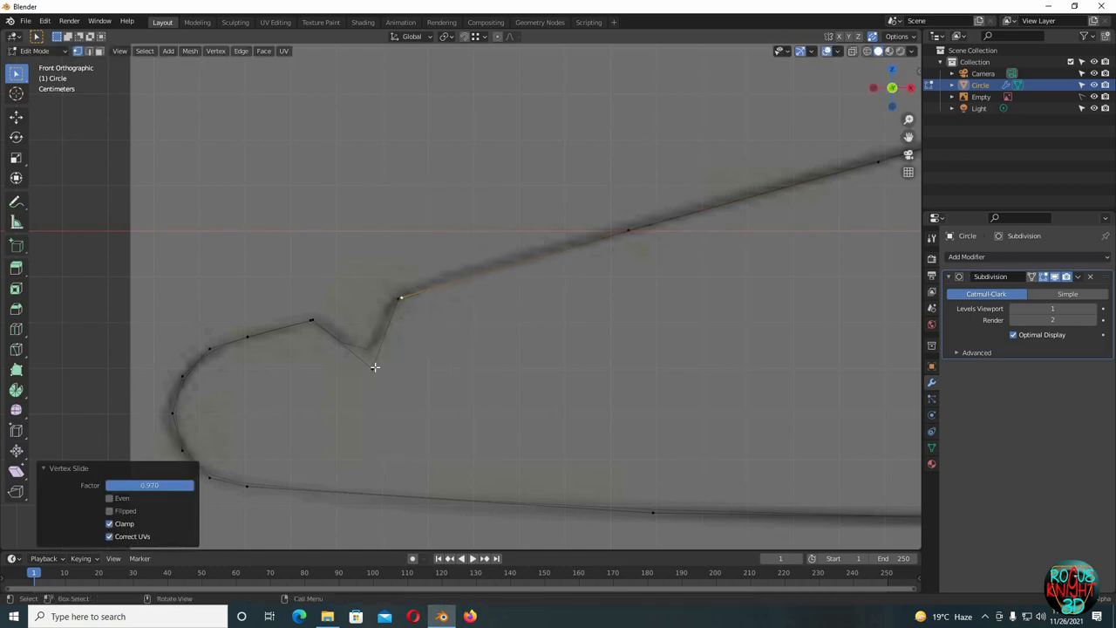
key("g")
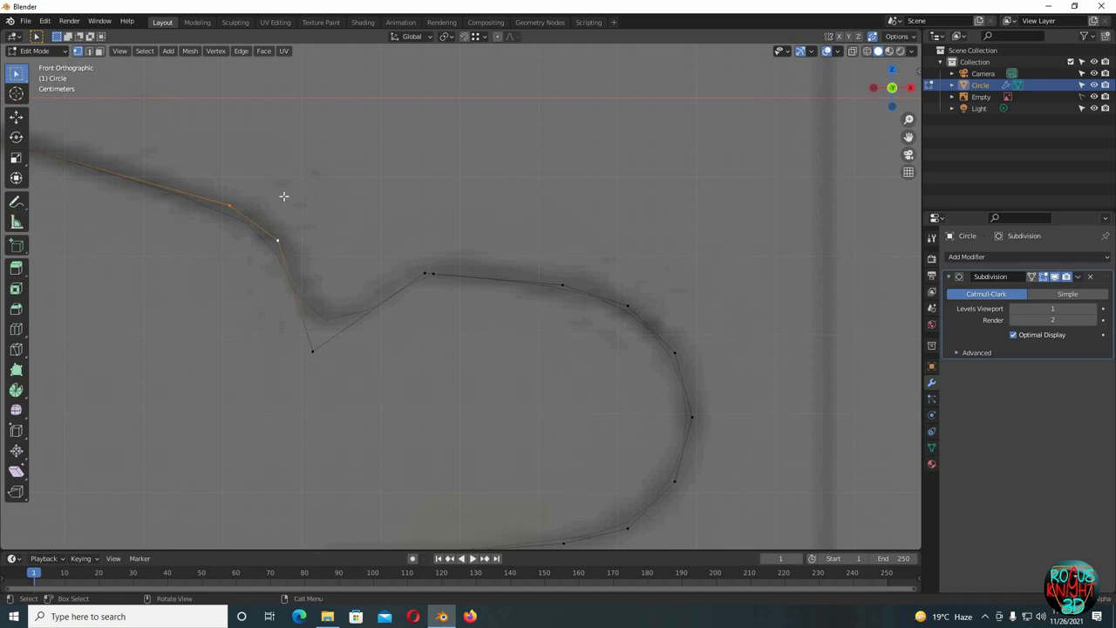
mouse_move(260, 211)
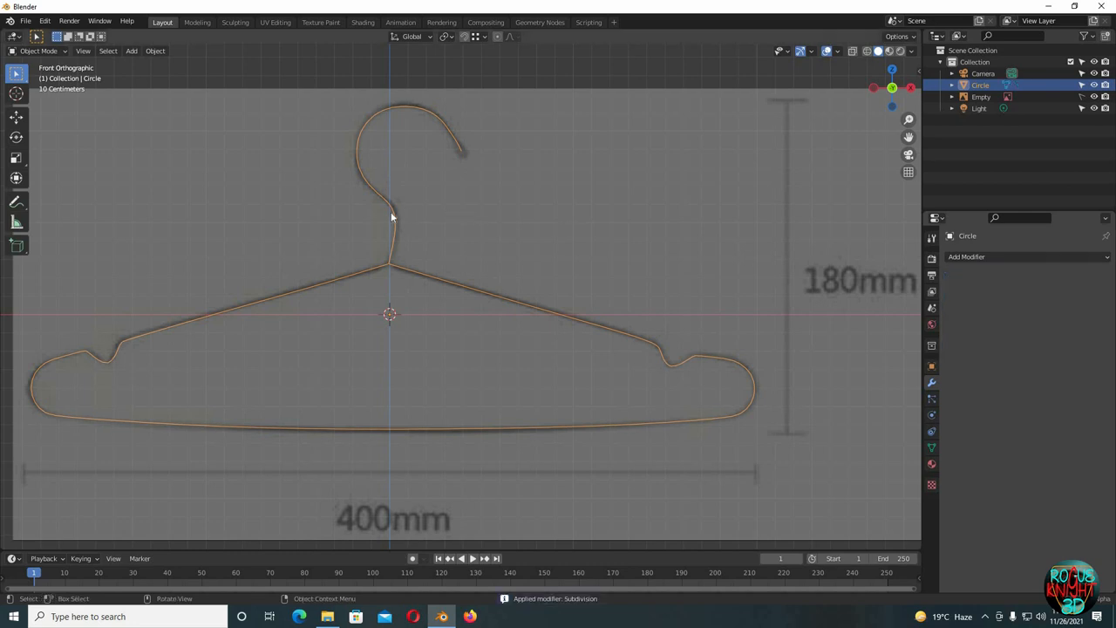
Convert the hanger to a curve with a thin round bevel of about 0.02 m
right_click(391, 217)
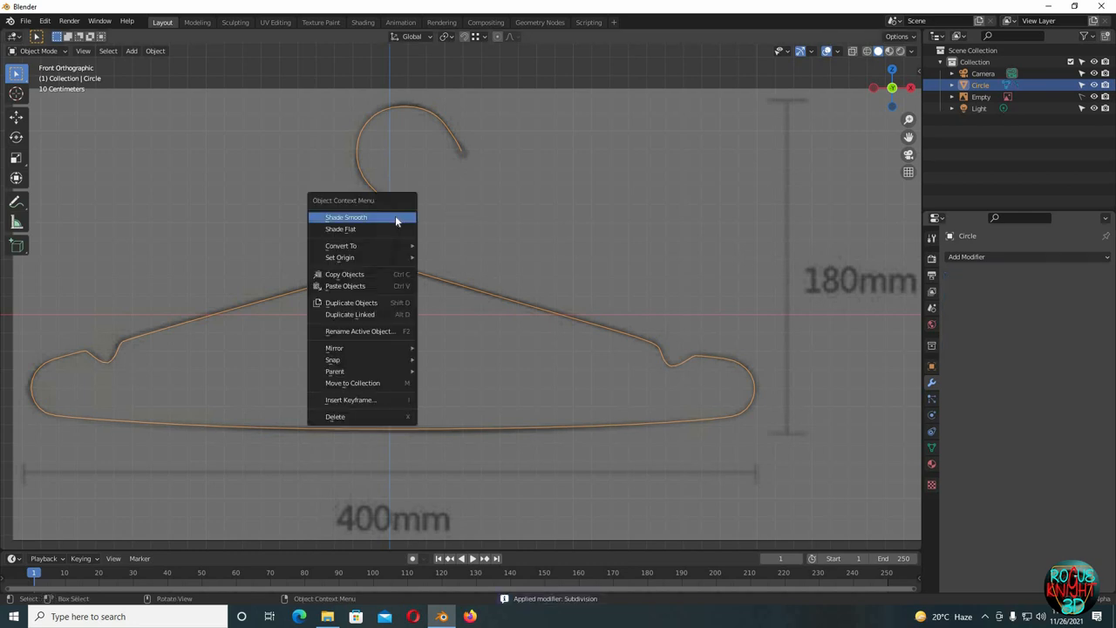
mouse_move(341, 245)
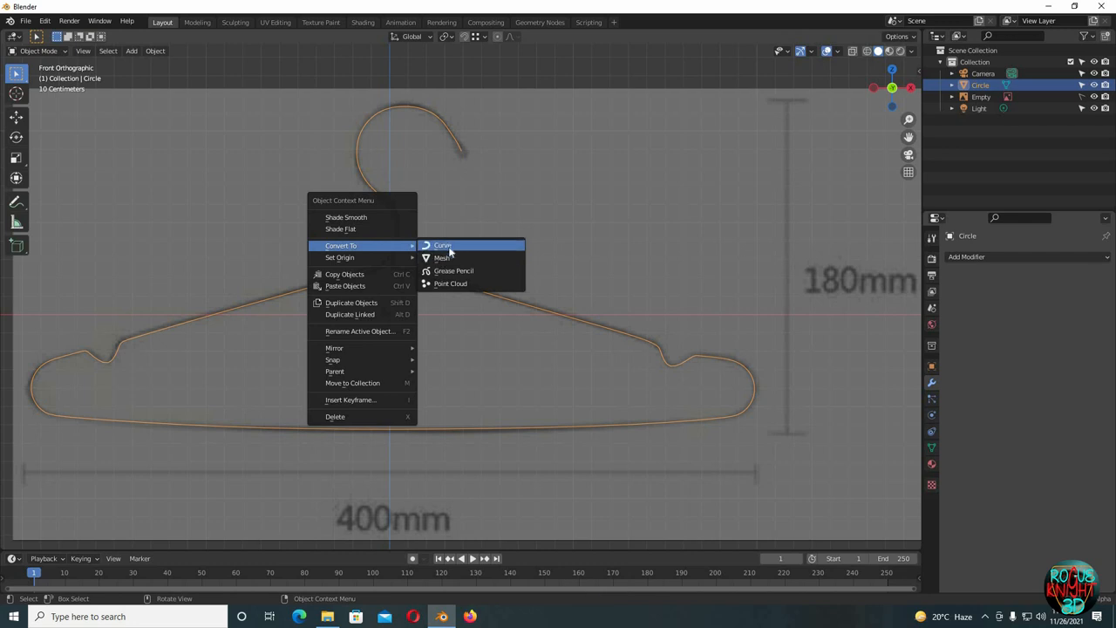
left_click(443, 245)
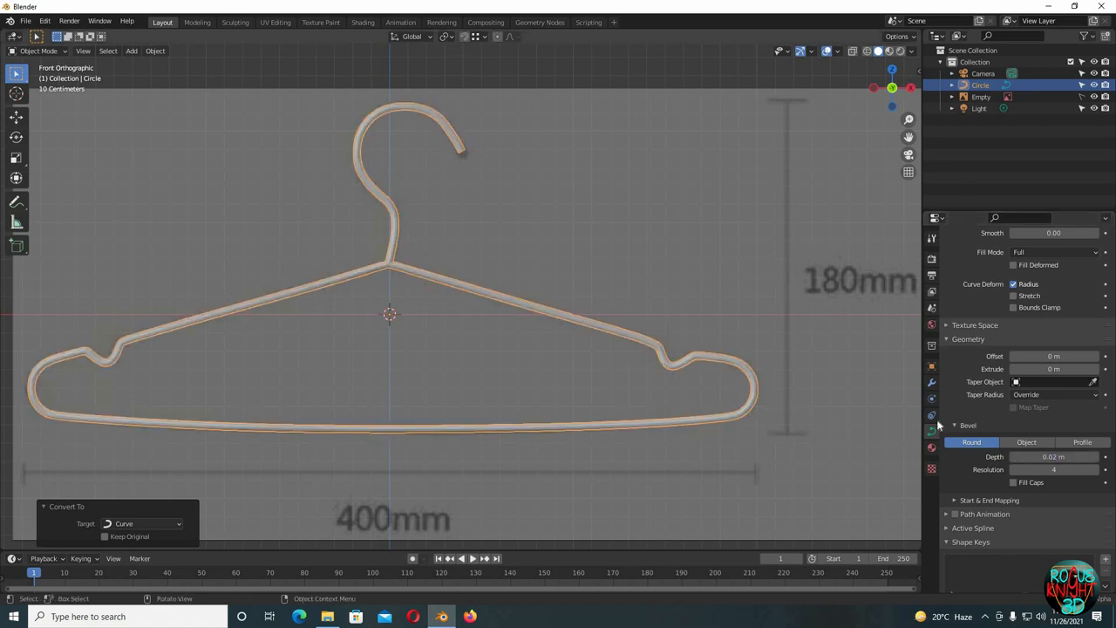
left_click(1054, 456)
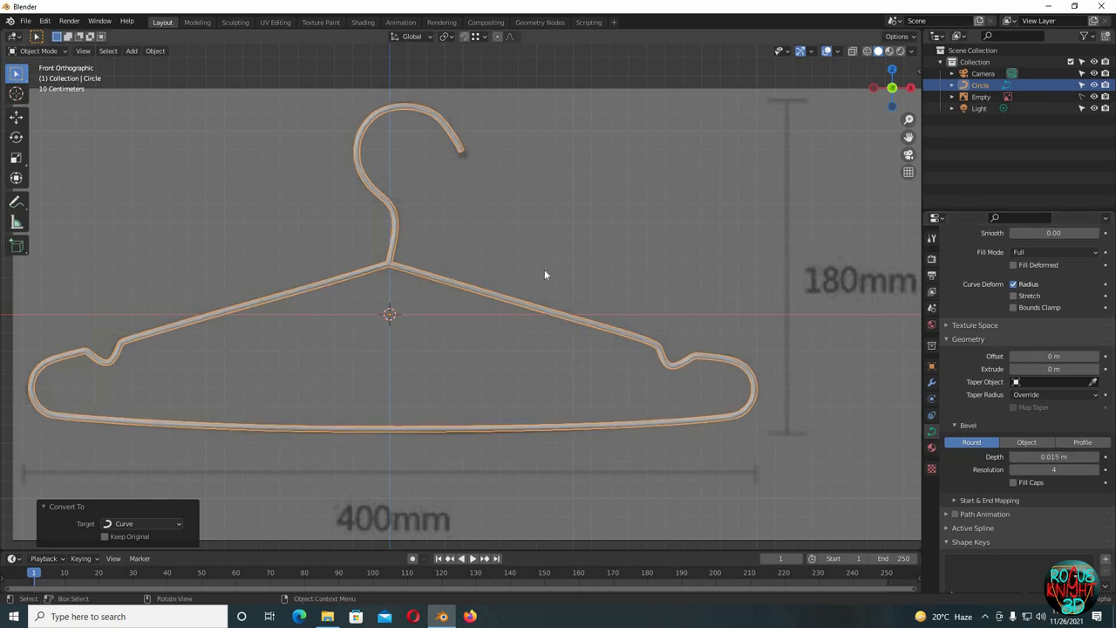
left_click(1054, 457)
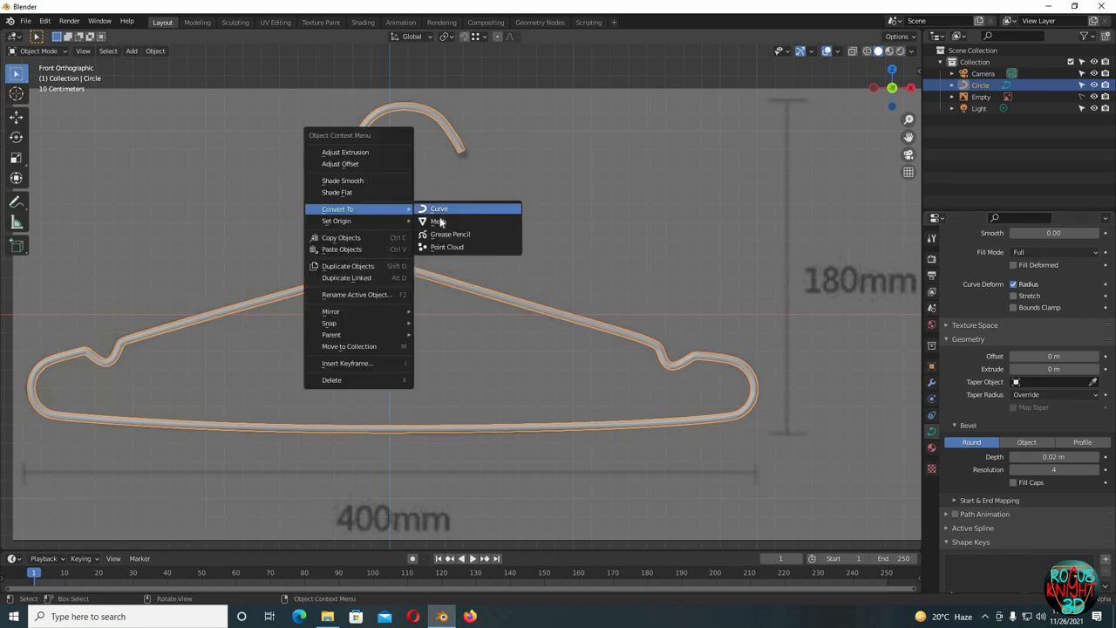
Convert the wire curve back to a mesh and edit the hook tip's faces
left_click(437, 220)
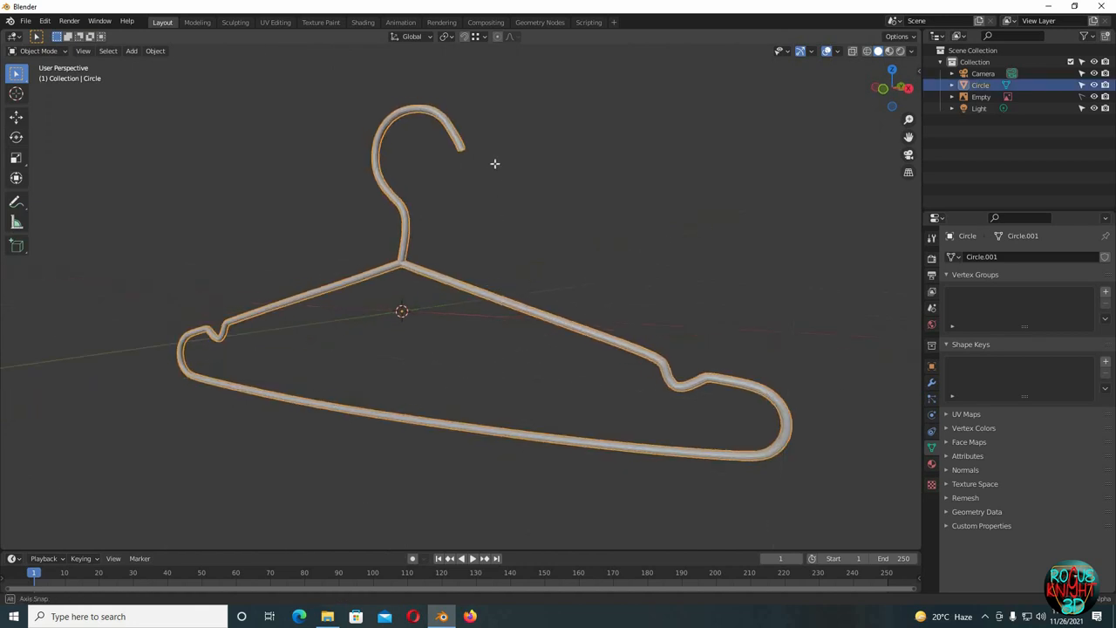
key("Tab")
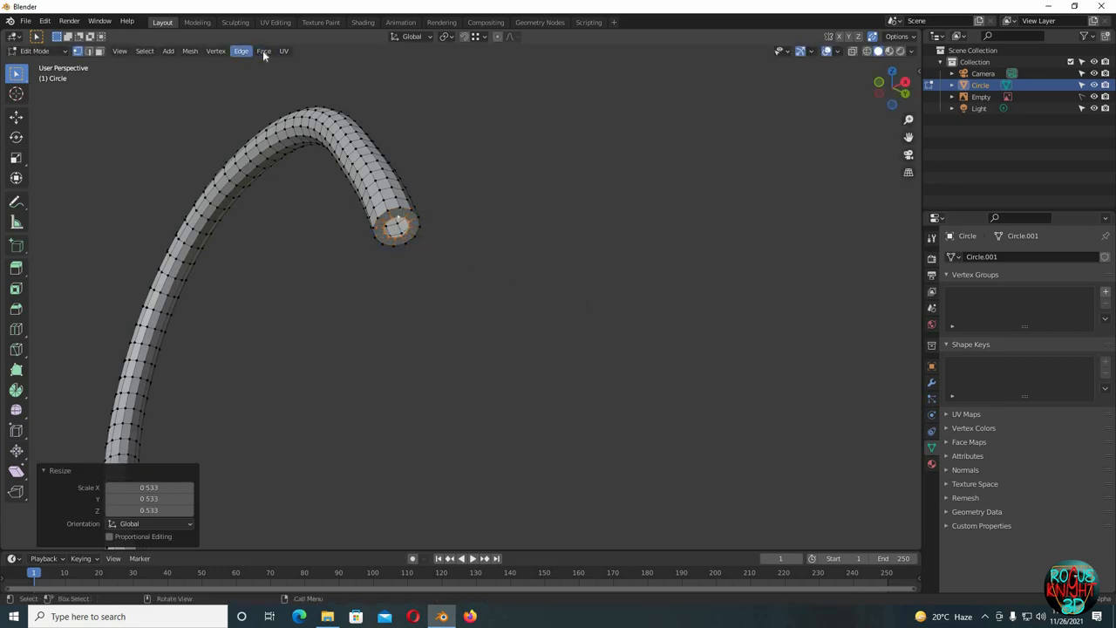
left_click(263, 50)
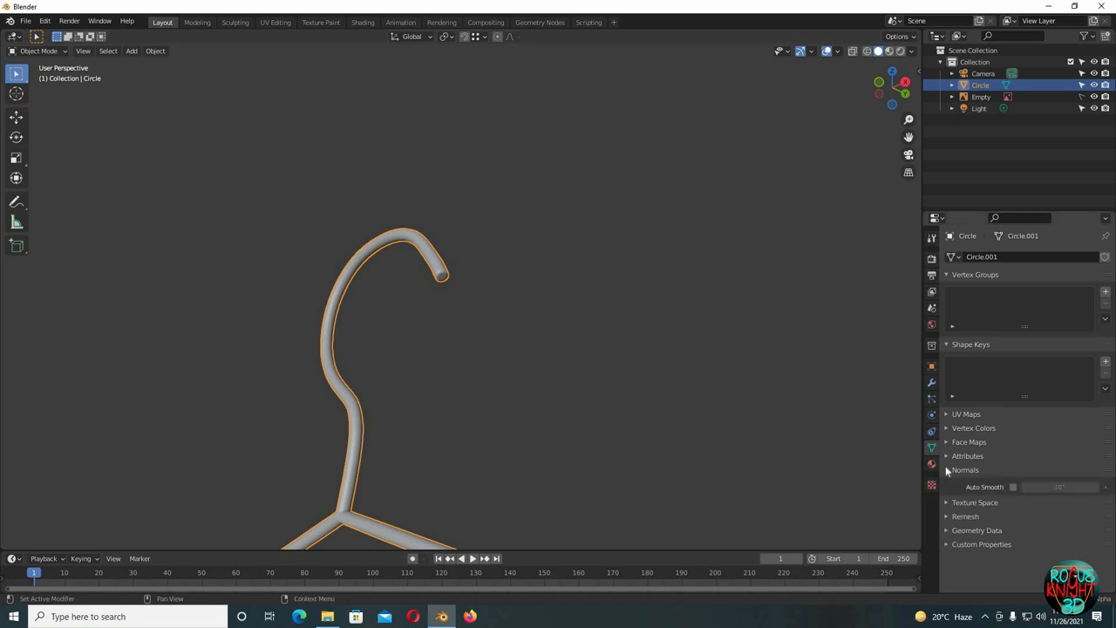
Enable auto smooth, add a Metallic 1, Roughness 0.3 material, and preview under HDRI lighting
left_click(1013, 487)
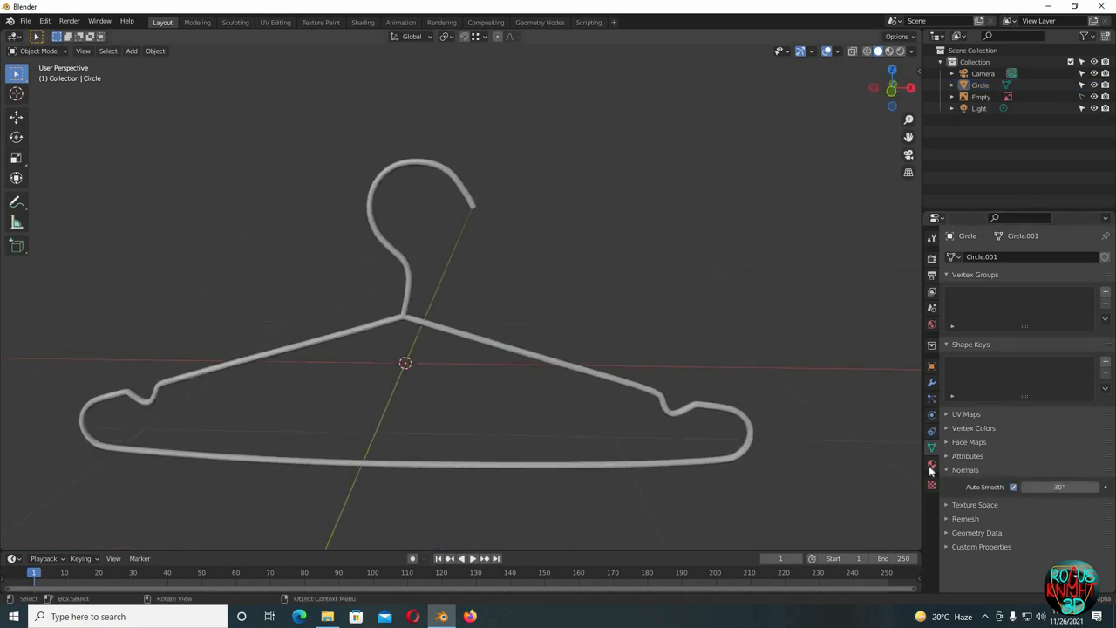
left_click(932, 462)
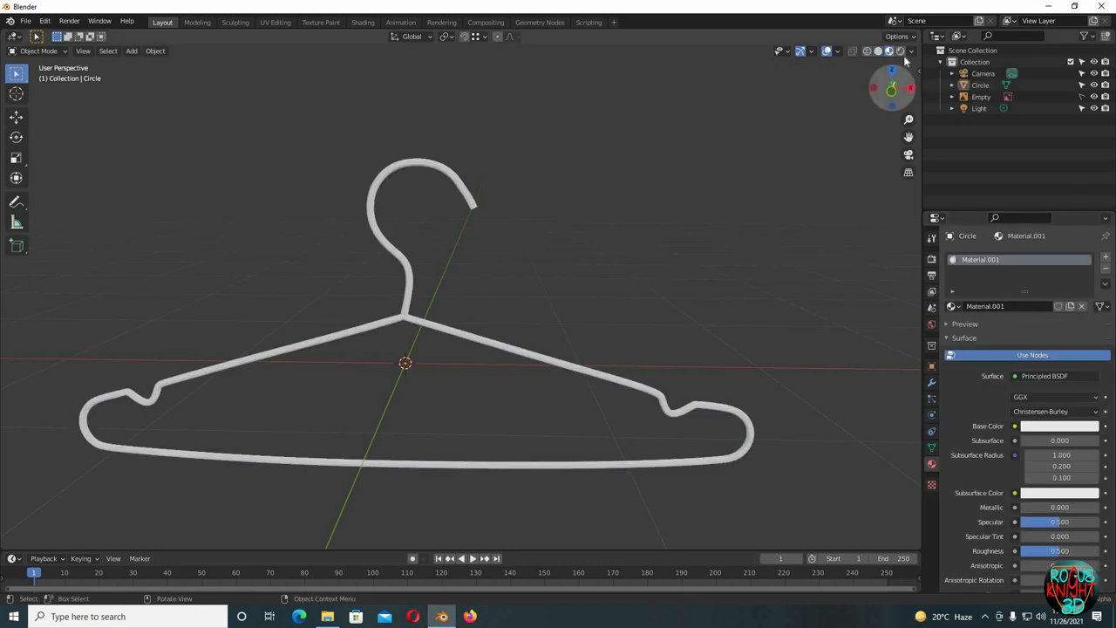
left_click(912, 50)
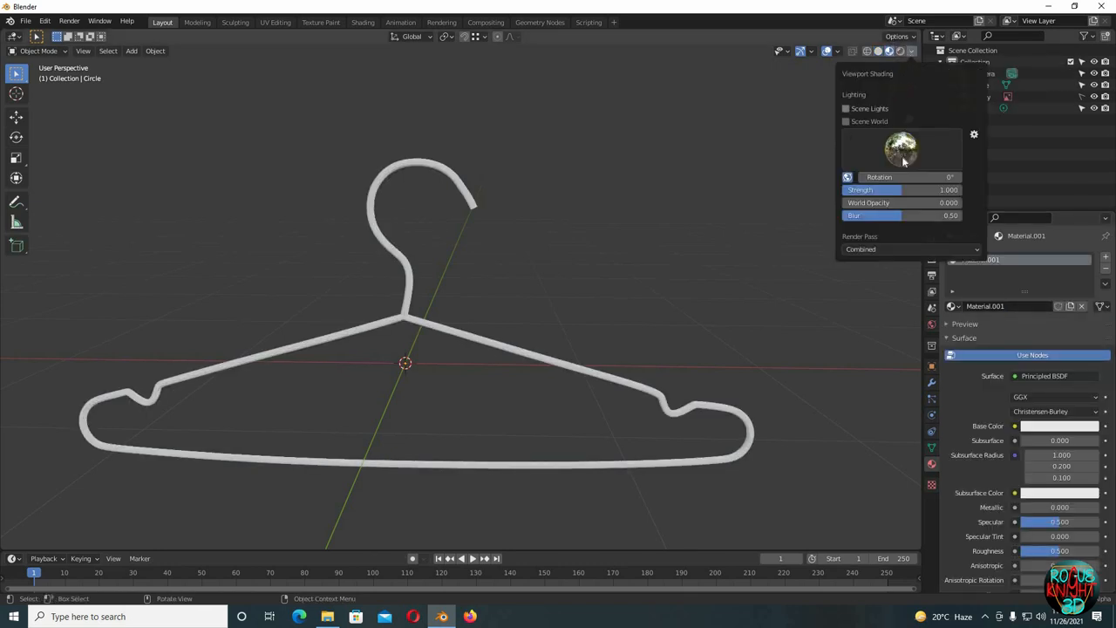
left_click(902, 148)
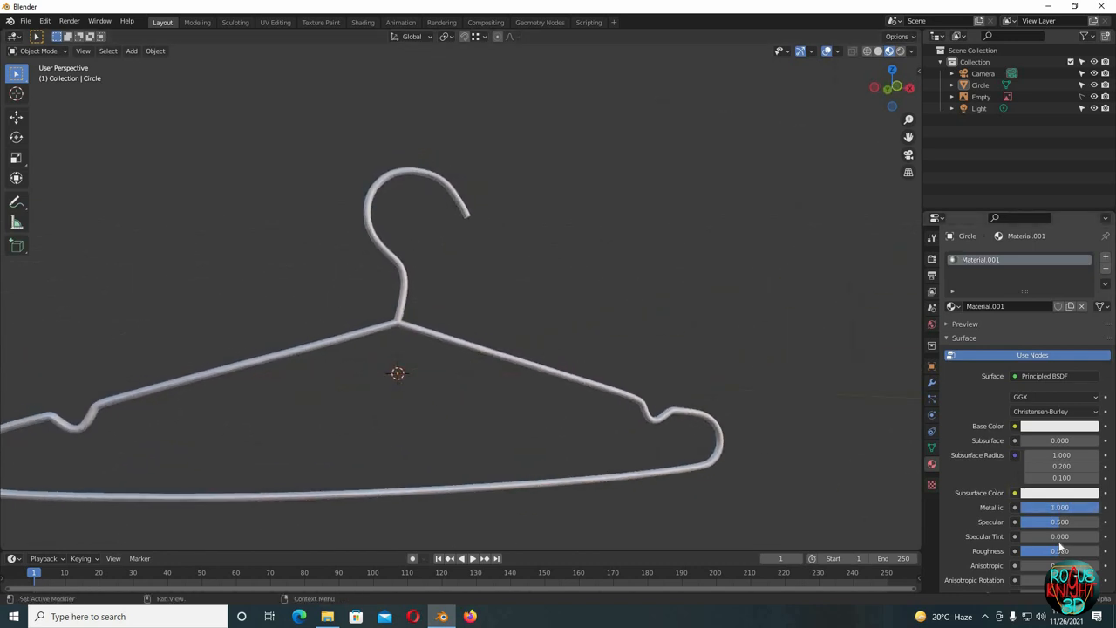
left_click(1060, 550)
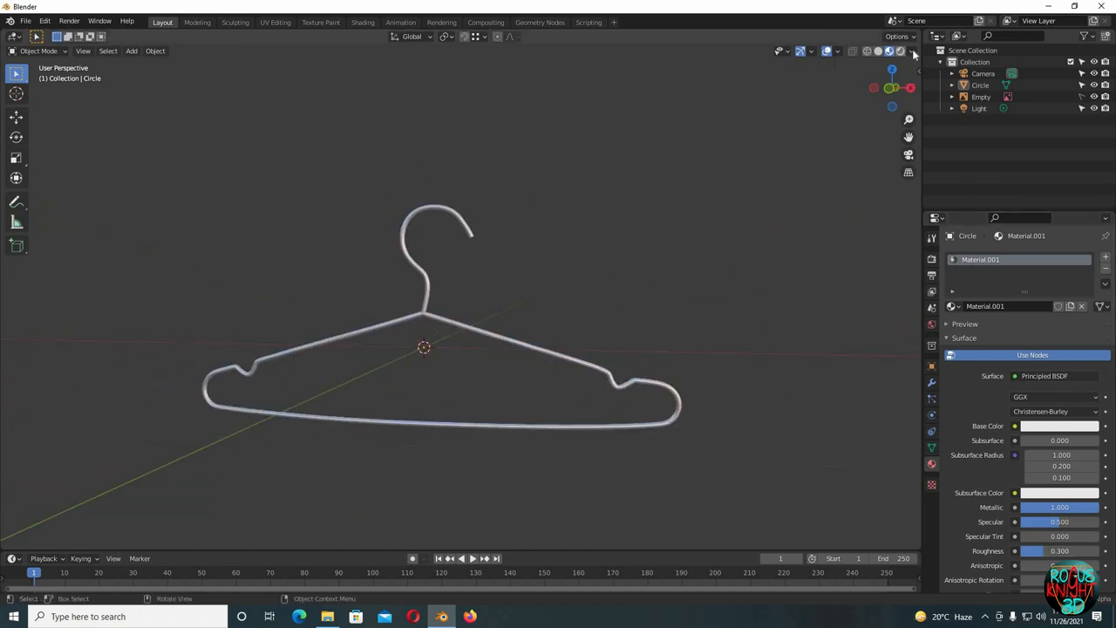
left_click(913, 51)
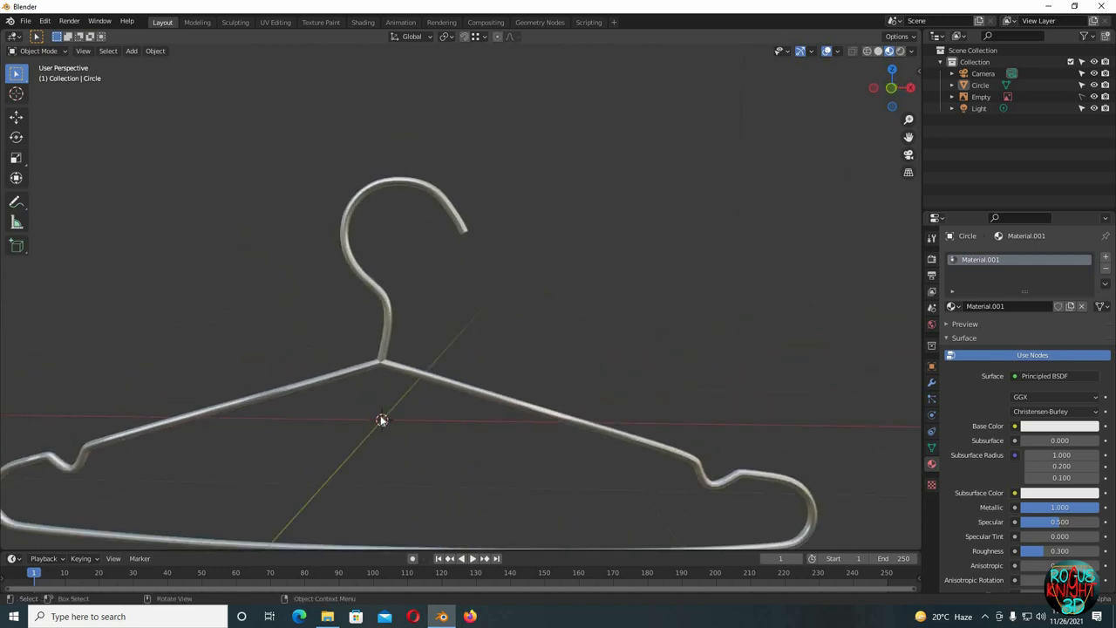
Move the hanger's origin to the top of the hook from front view, then orbit to check it
key("KP_1")
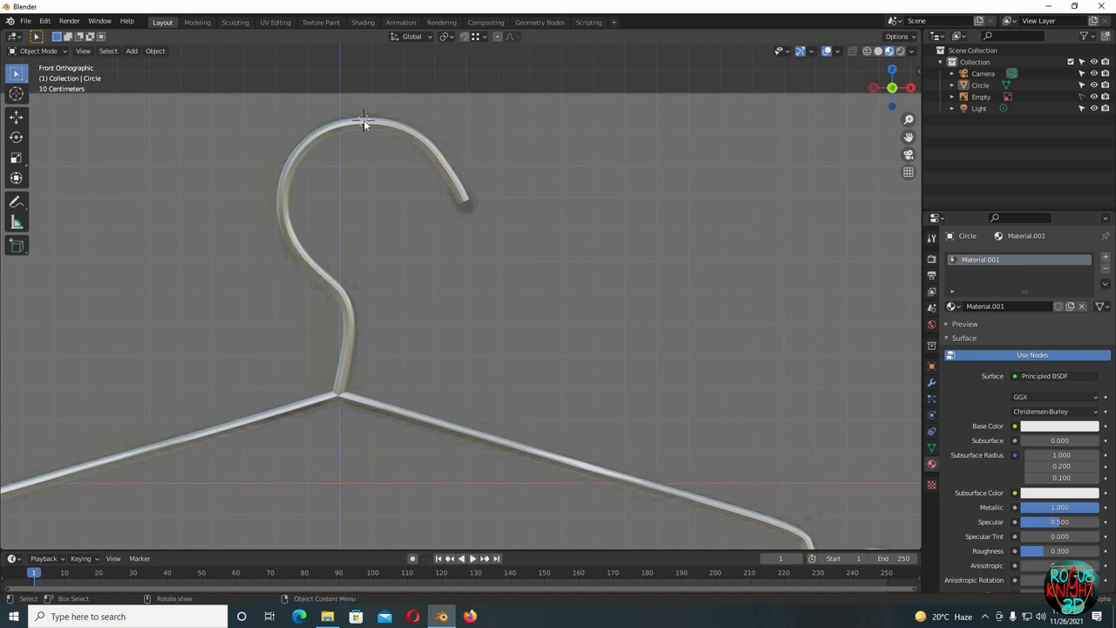
mouse_move(157, 43)
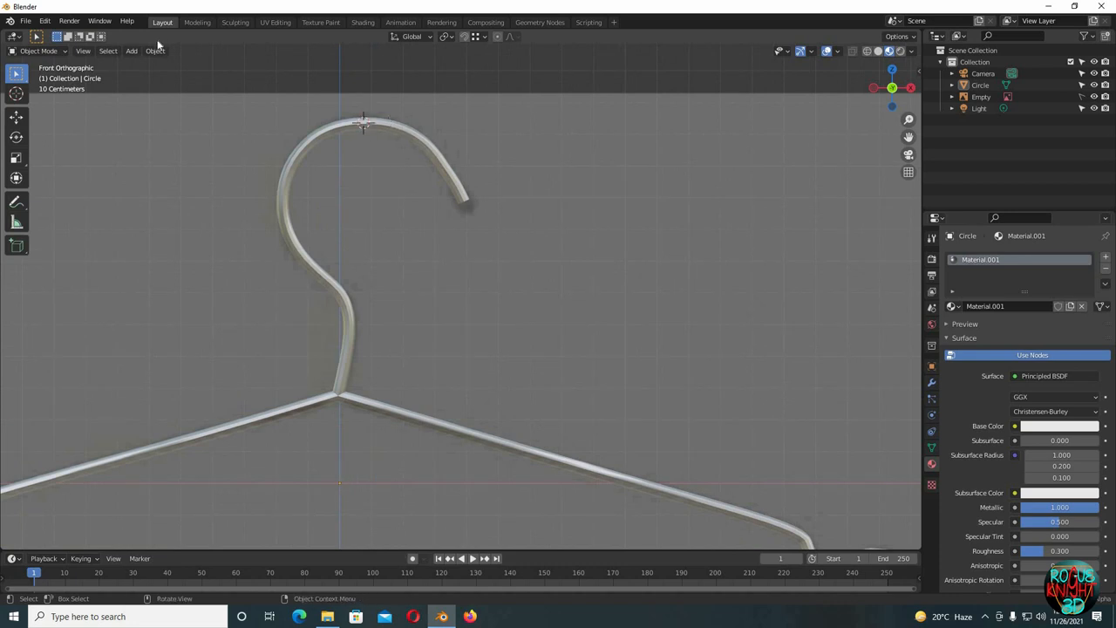
left_click(154, 50)
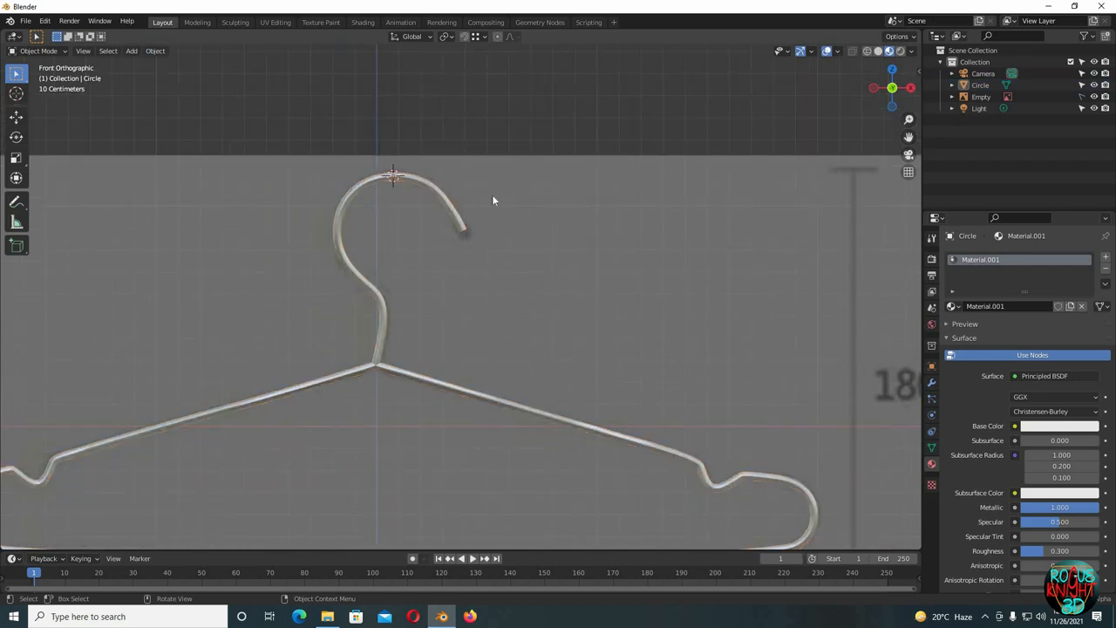
left_click_drag(493, 201, 484, 322)
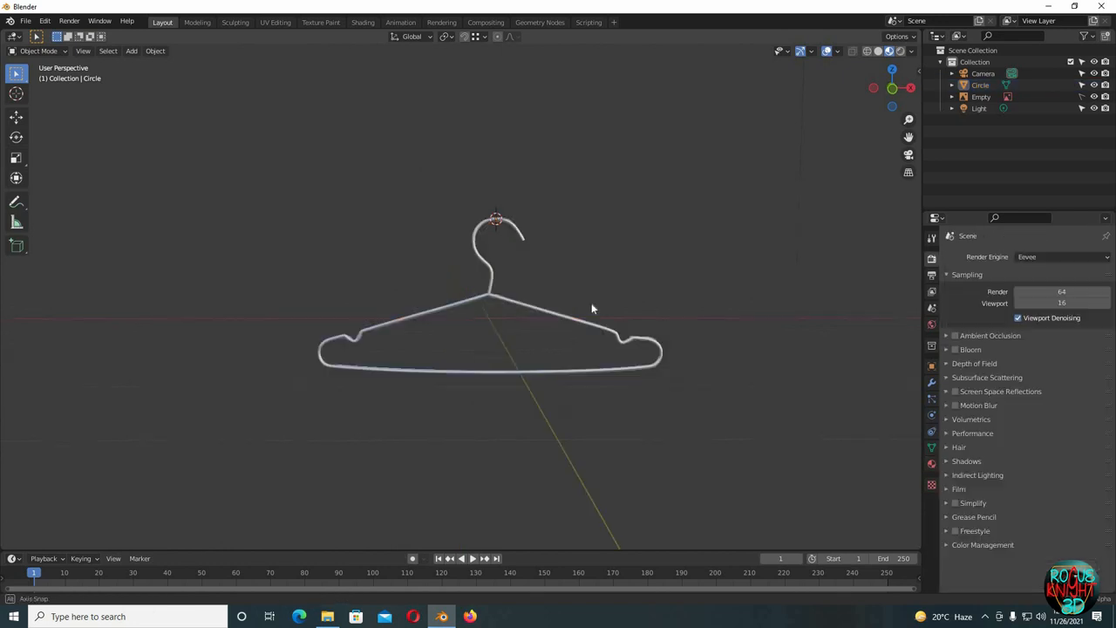
left_click_drag(593, 309, 826, 297)
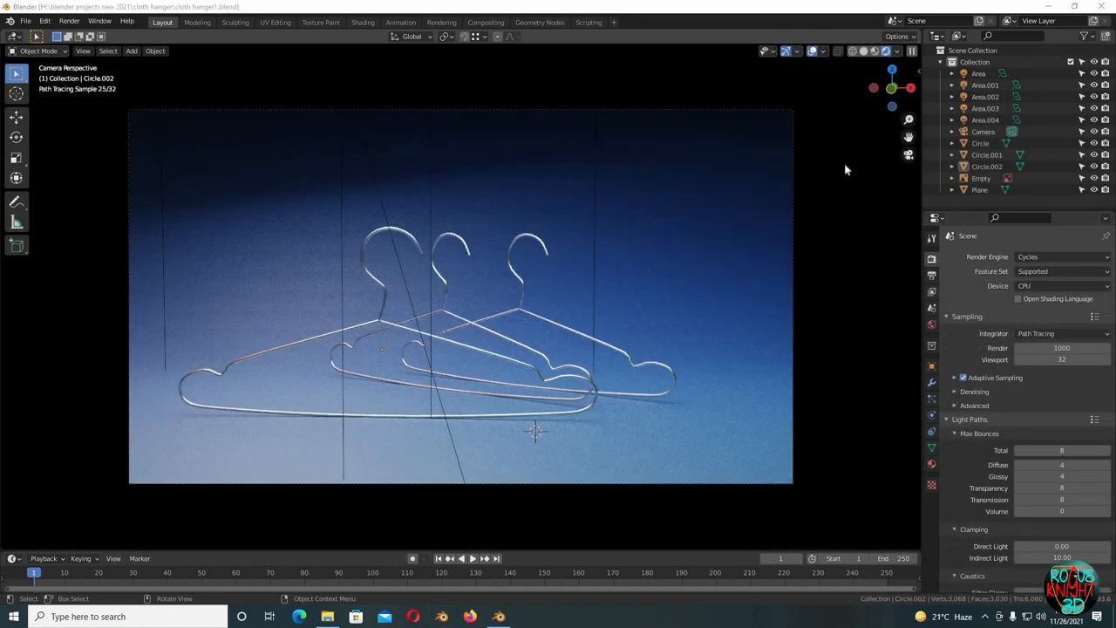
mouse_move(1048, 260)
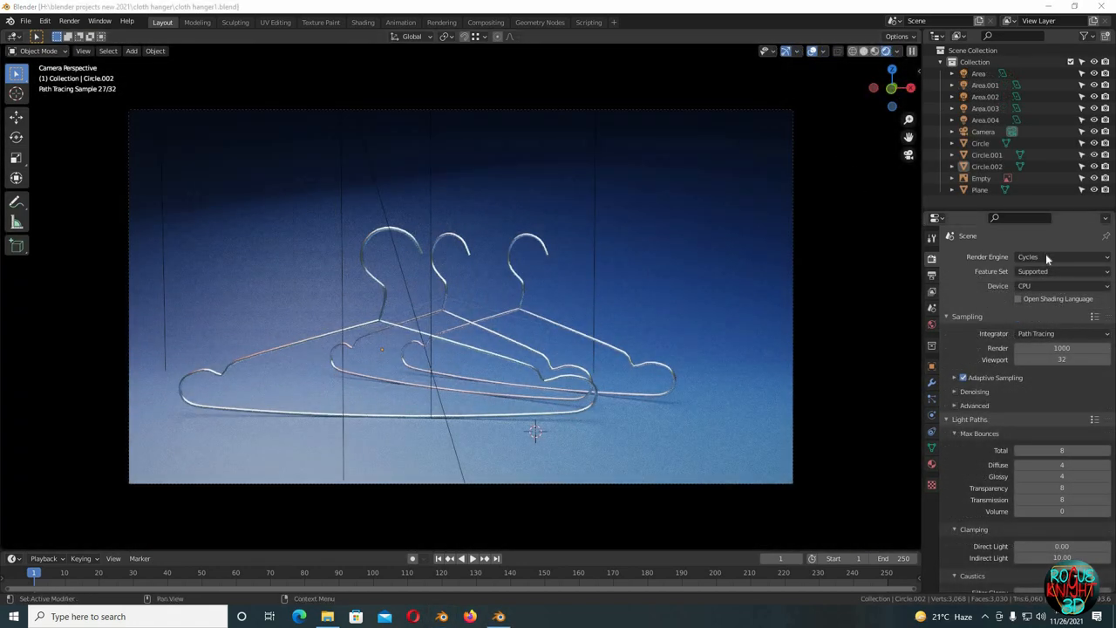
Switch the render engine to Eevee and orbit around the three rendered hangers
left_click(1062, 257)
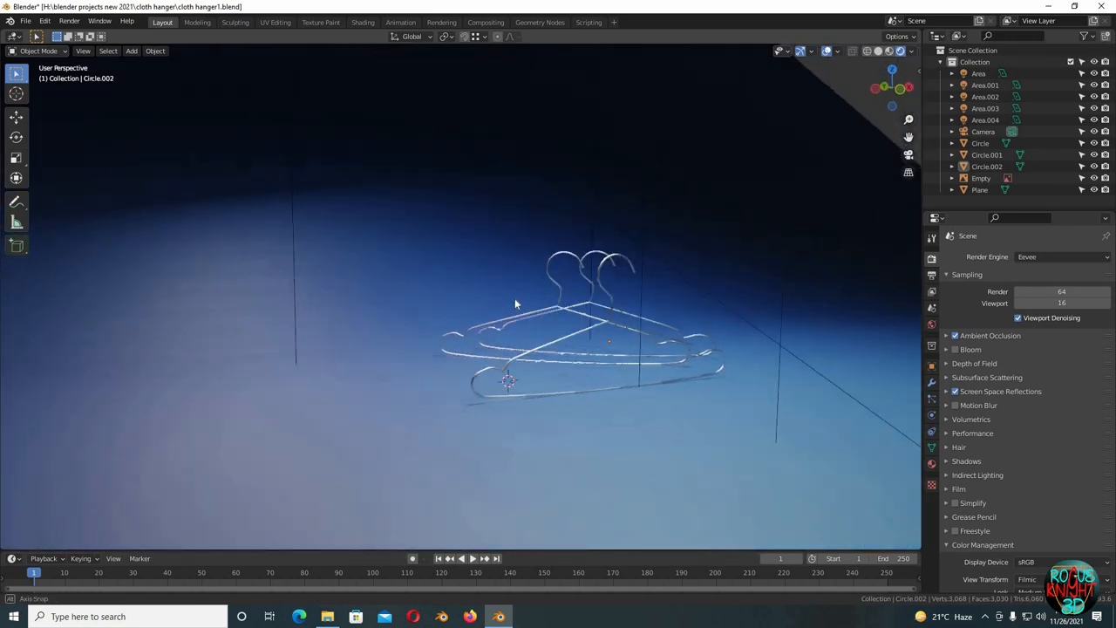
left_click_drag(515, 303, 510, 311)
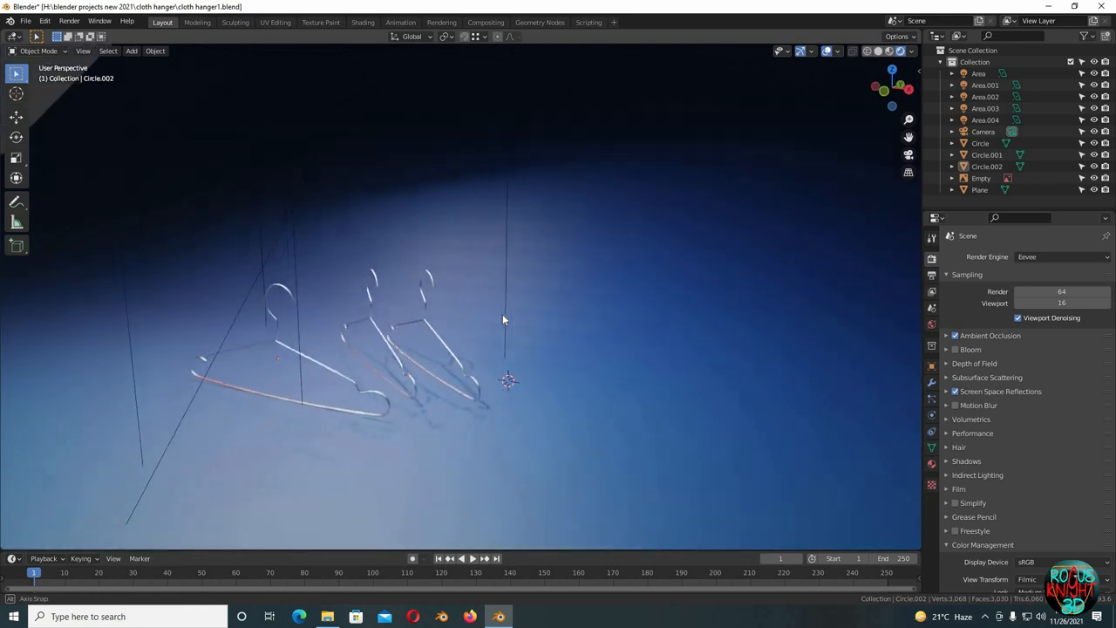
left_click_drag(502, 320, 554, 316)
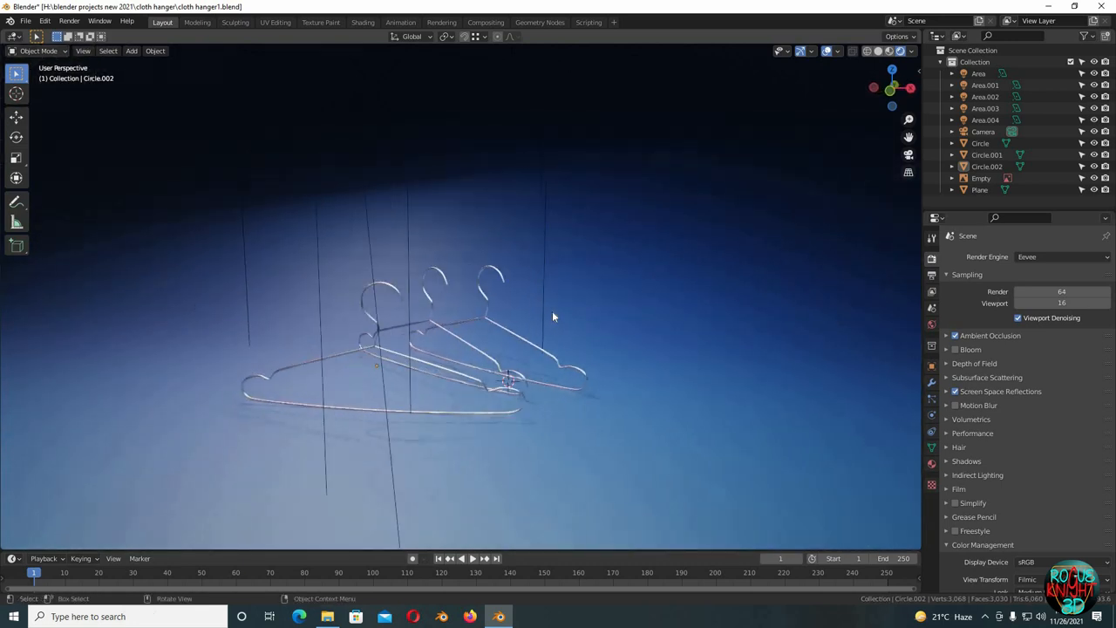